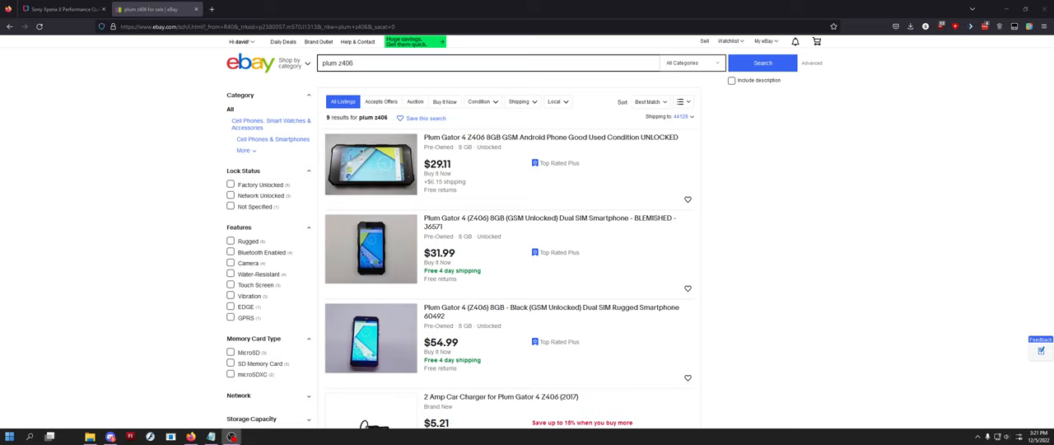
mouse_move(278, 100)
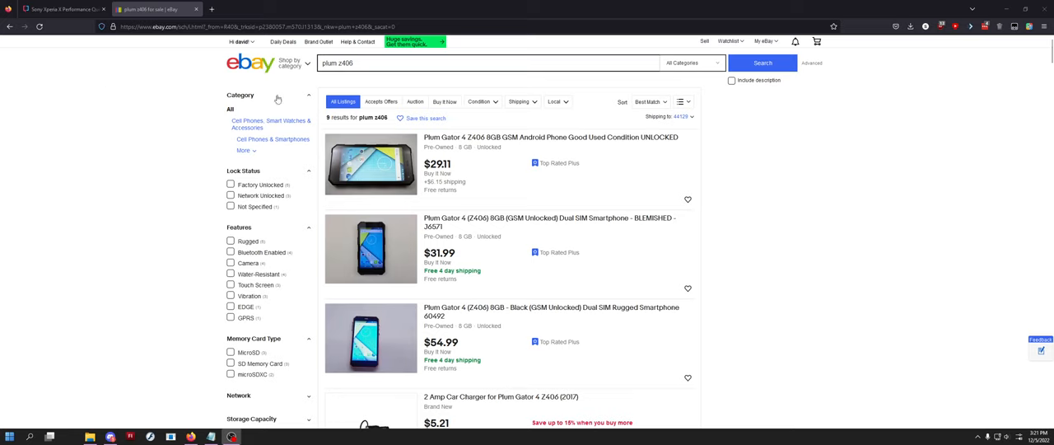
mouse_move(115, 171)
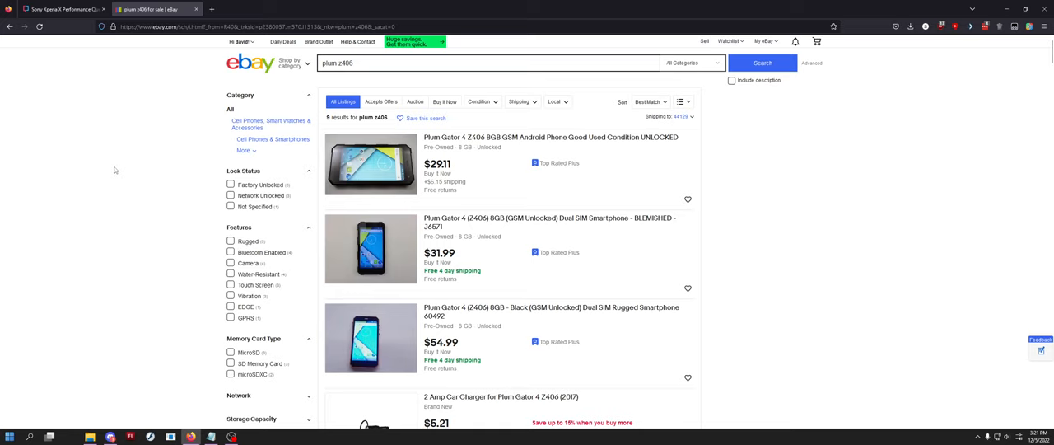
Search Google for 'plum z406 firmware' in a new tab and open the FirmwareFile result
scroll("down", 3)
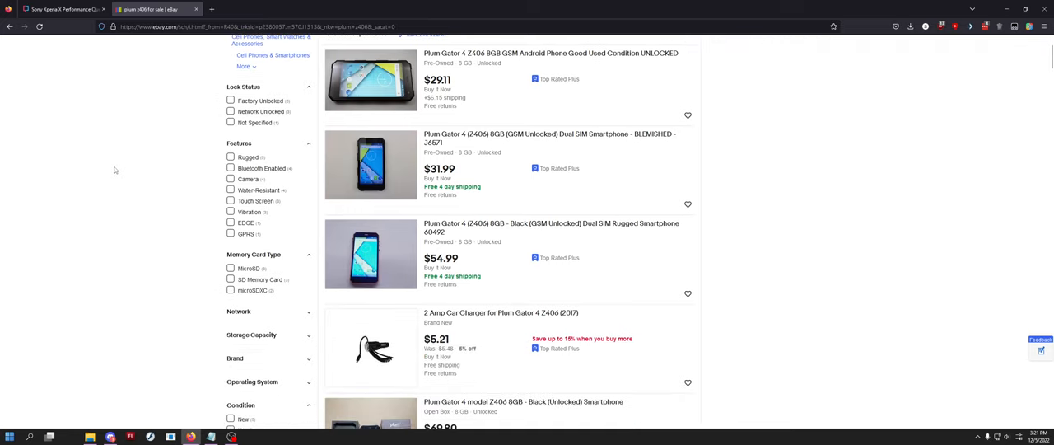
scroll("down", 3)
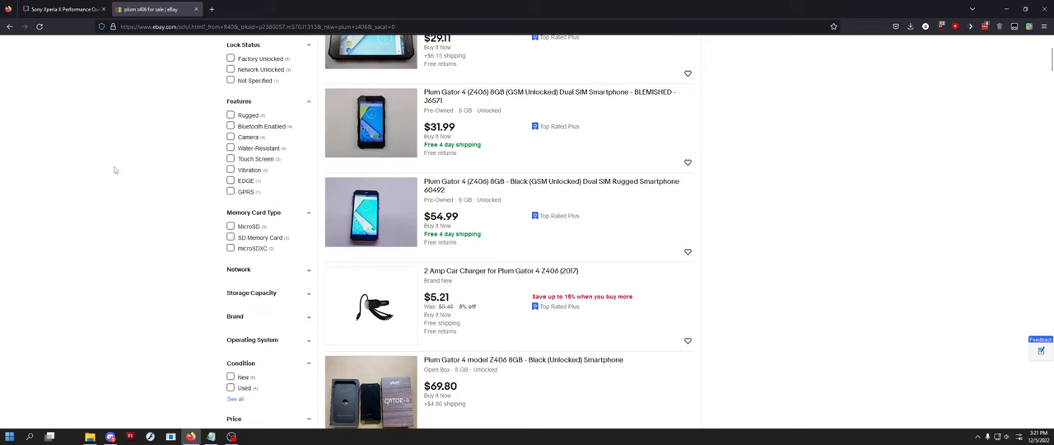
scroll("down", 3)
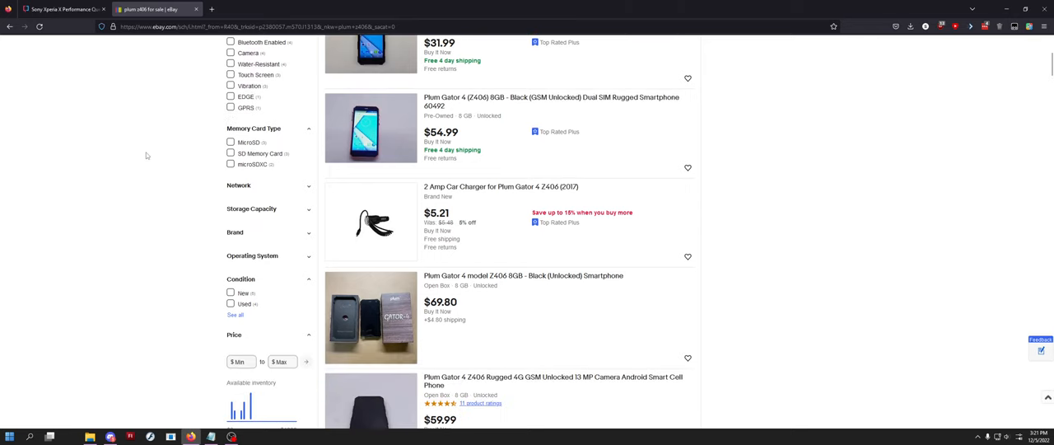
scroll("up", 3)
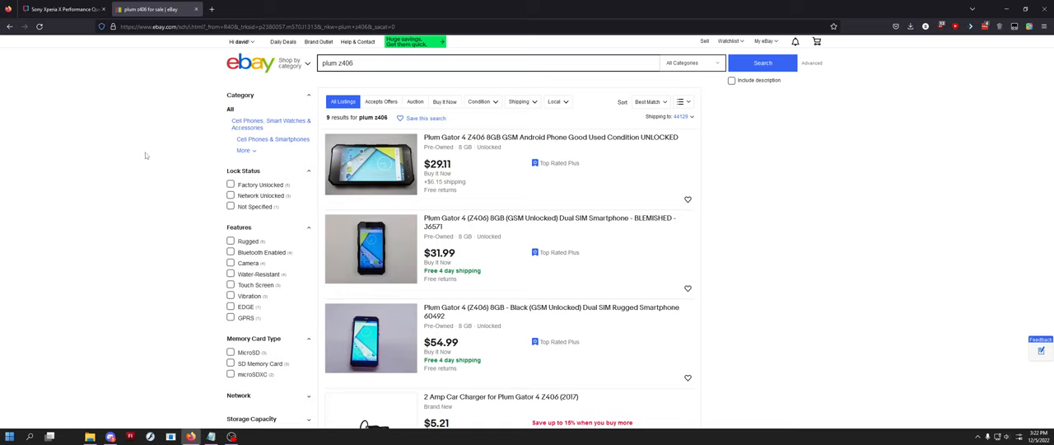
mouse_move(149, 157)
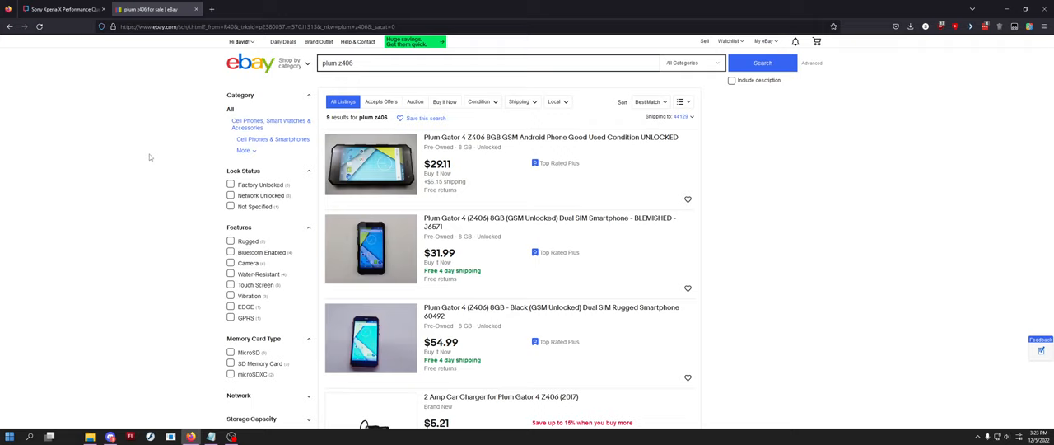
left_click(212, 10)
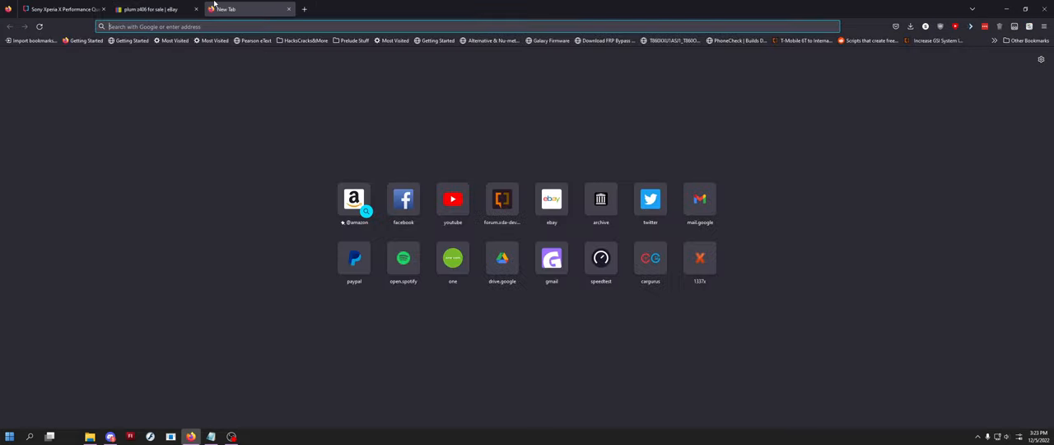
type("PLUM")
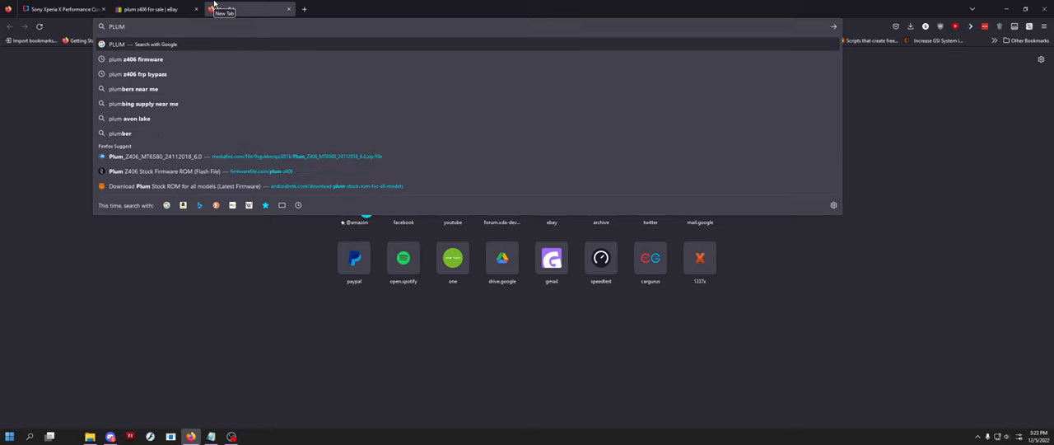
left_click(141, 60)
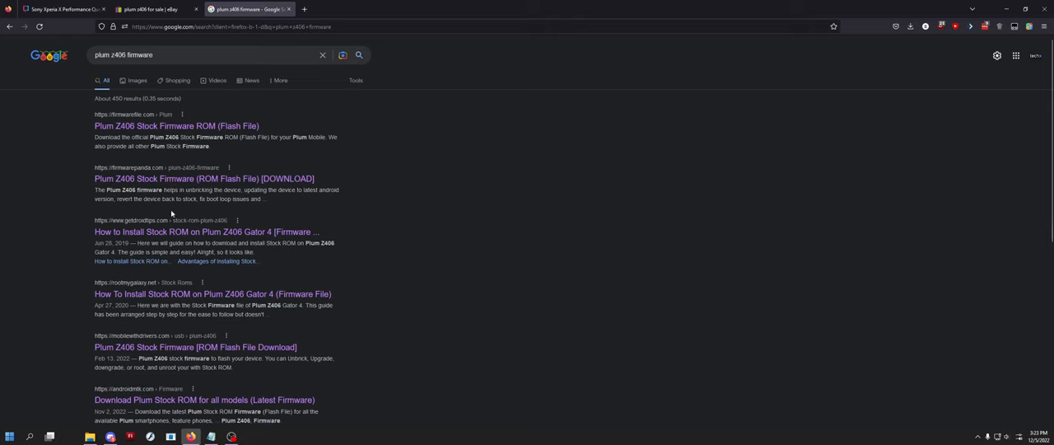
mouse_move(175, 126)
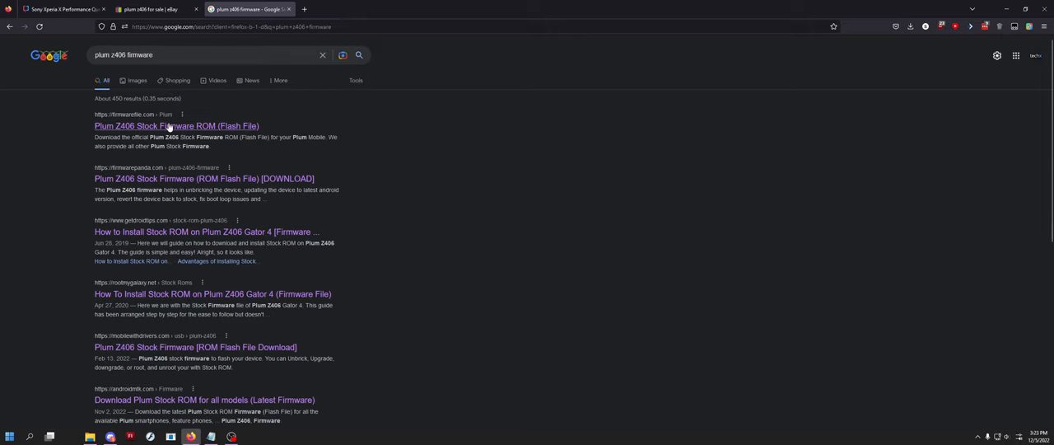
left_click(176, 126)
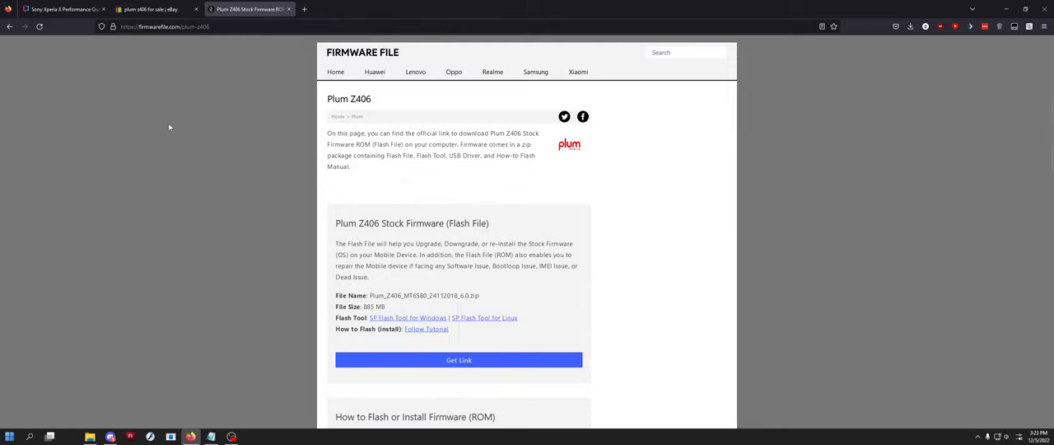
left_click(459, 360)
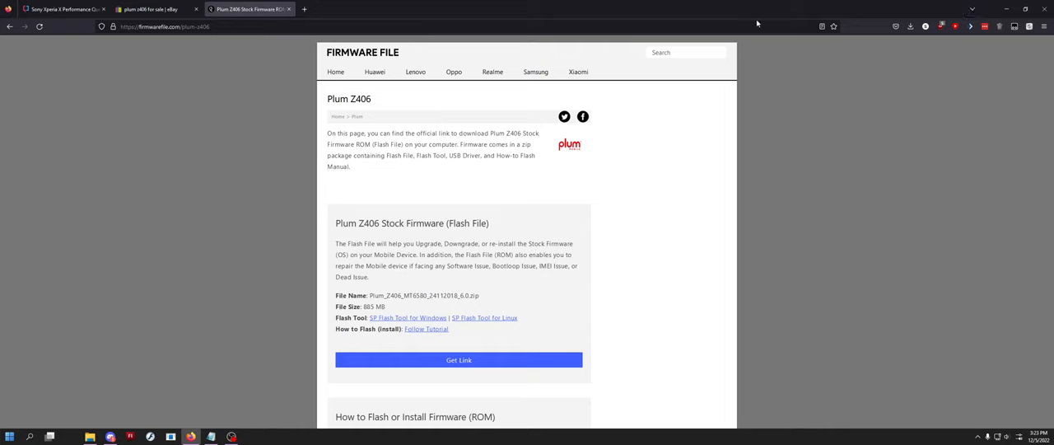
mouse_move(989, 7)
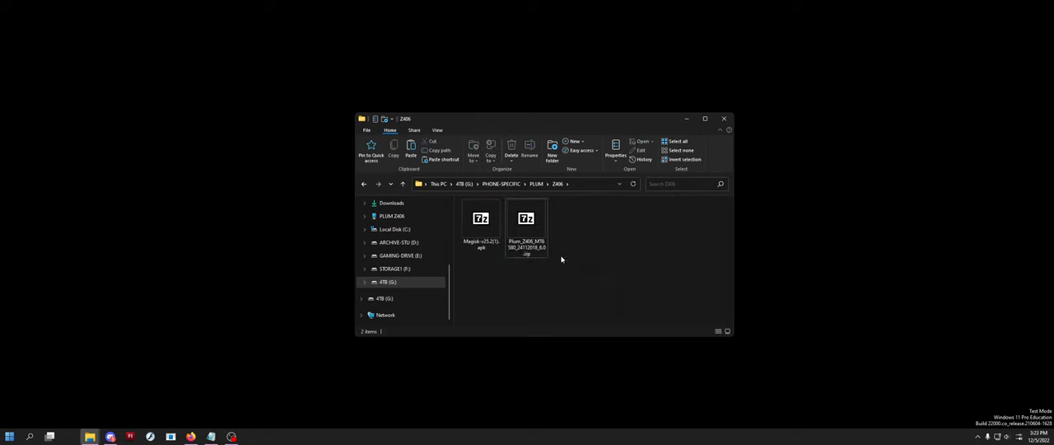
Open the firmware zip in 7-Zip and pull boot.img and logo.bin from its Firmware folder
right_click(526, 222)
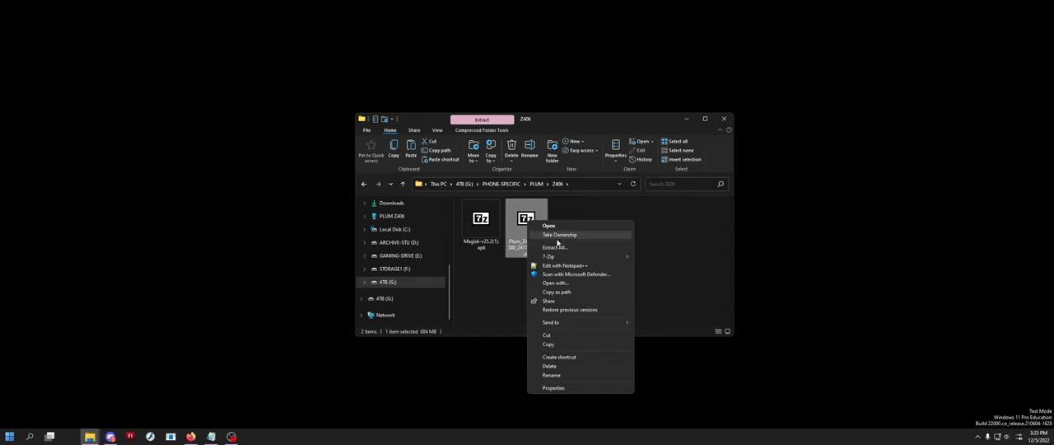
left_click(680, 262)
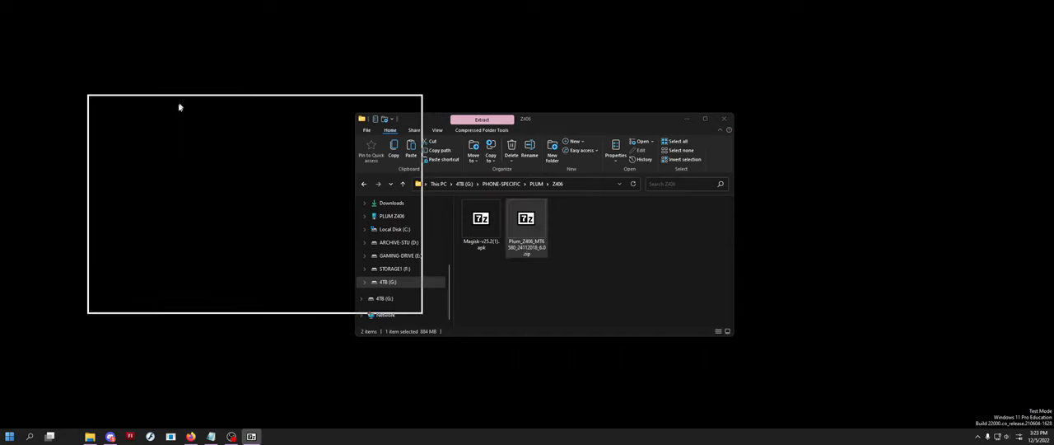
double_click(526, 219)
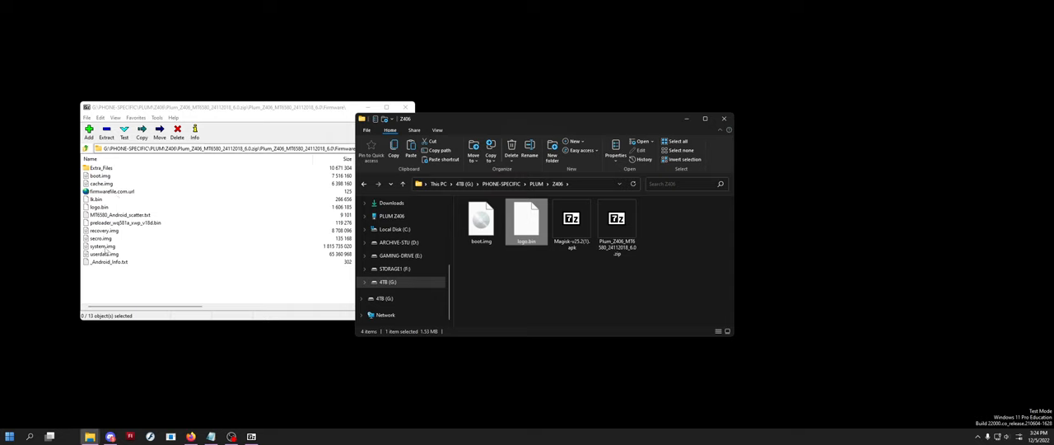
double_click(100, 168)
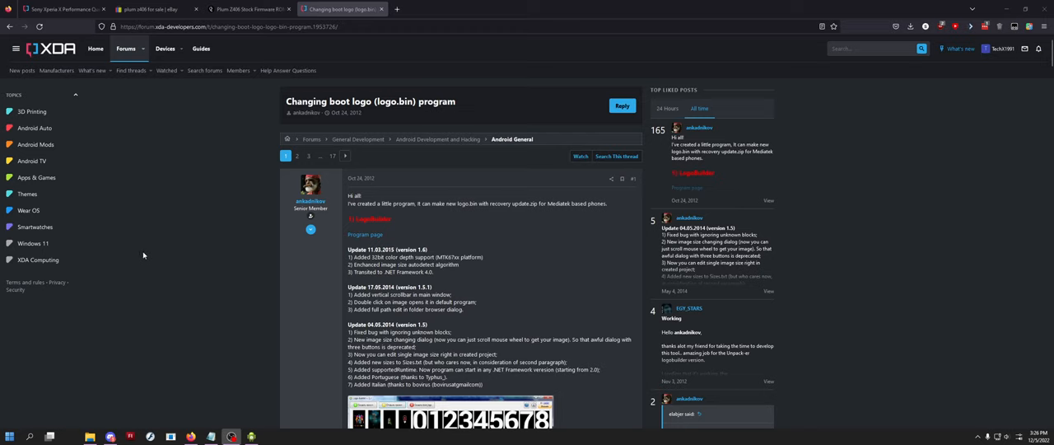
mouse_move(143, 255)
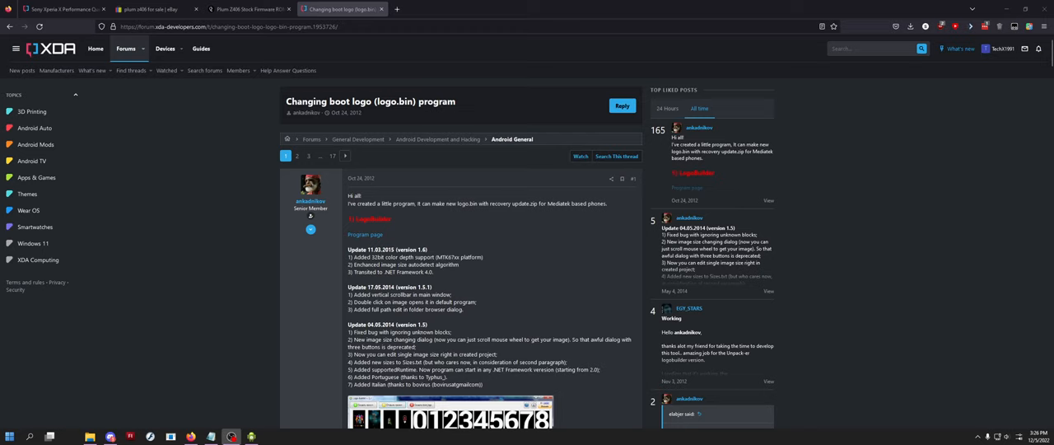
mouse_move(266, 266)
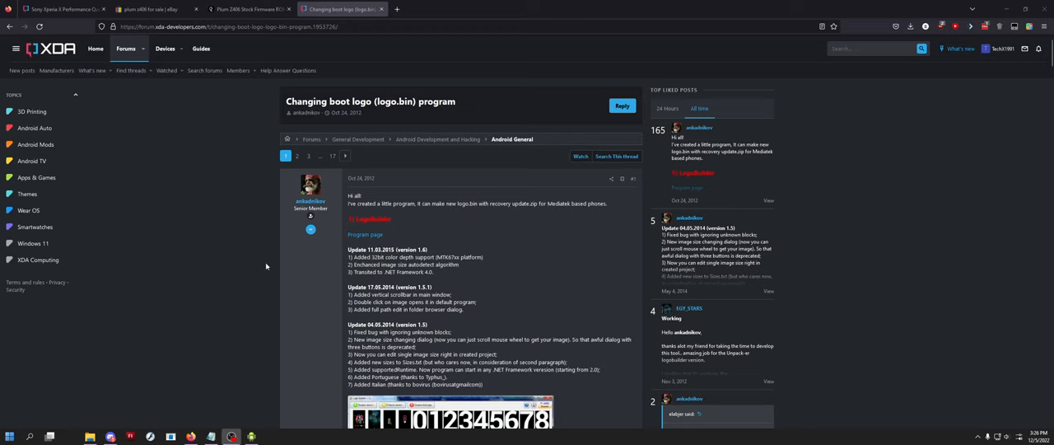
mouse_move(159, 206)
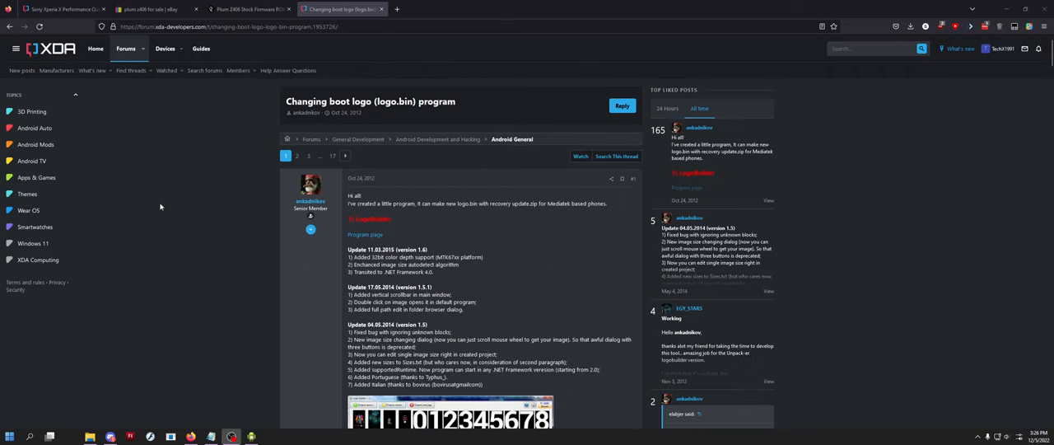
mouse_move(289, 270)
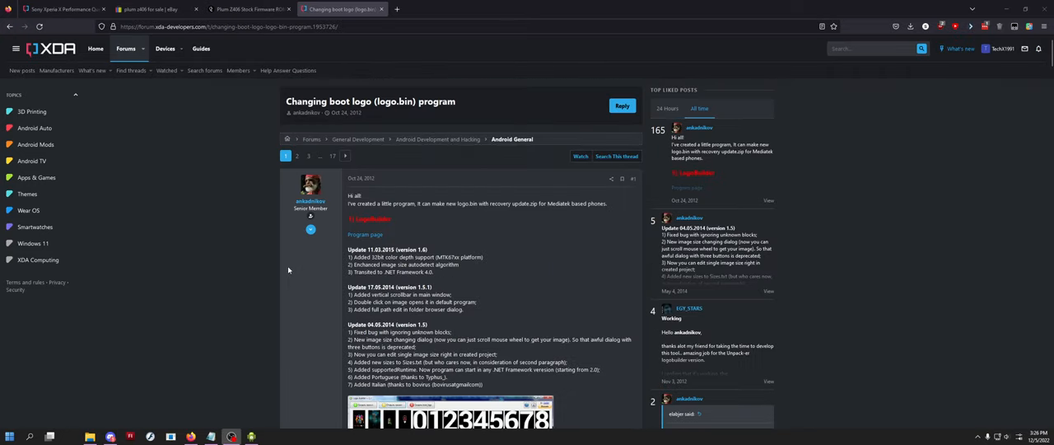
Scroll the XDA thread to the LogoBuilder_Unpacked.zip and LogoBuilder_v1.6.zip attachments
scroll("down", 3)
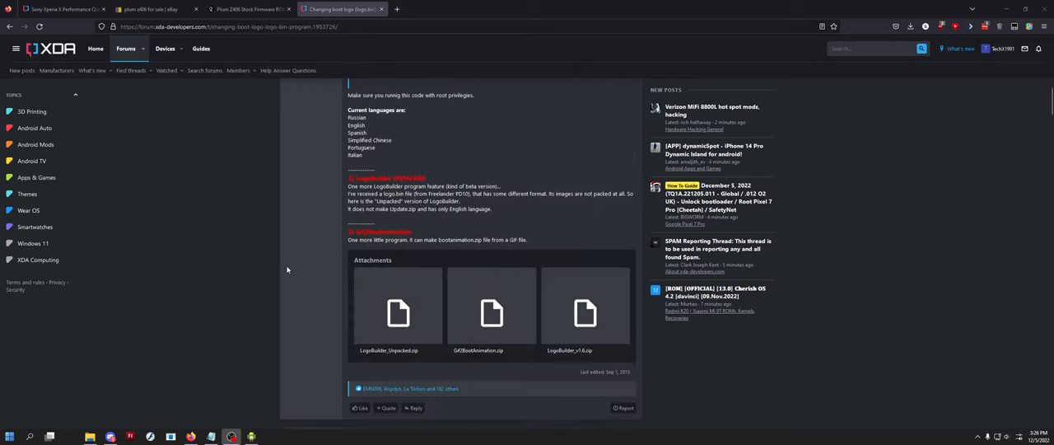
scroll("down", 3)
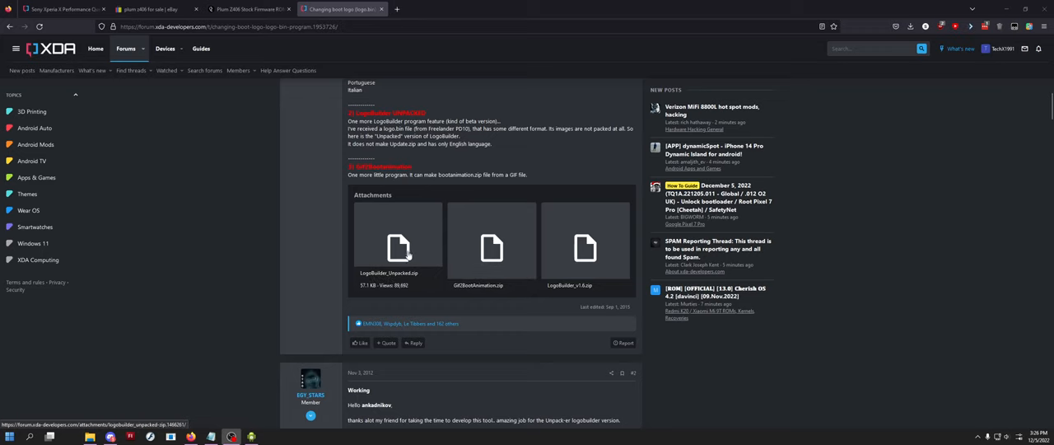
mouse_move(319, 237)
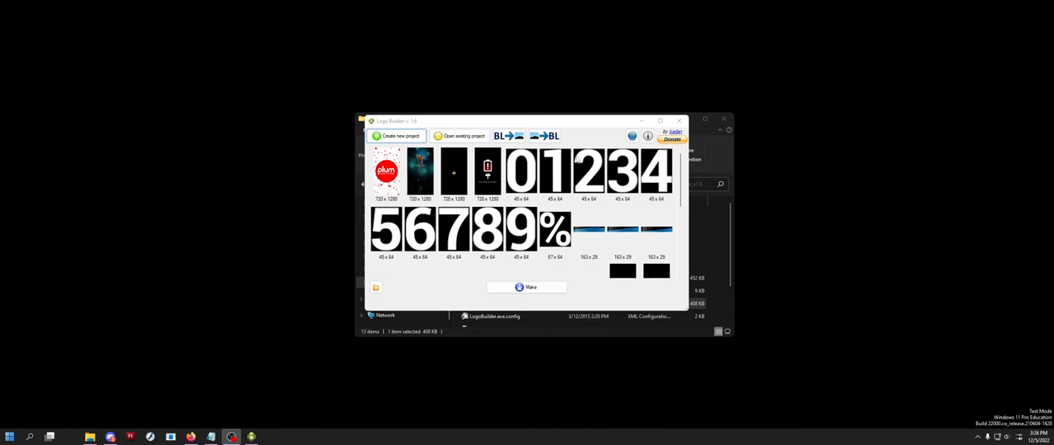
mouse_move(517, 121)
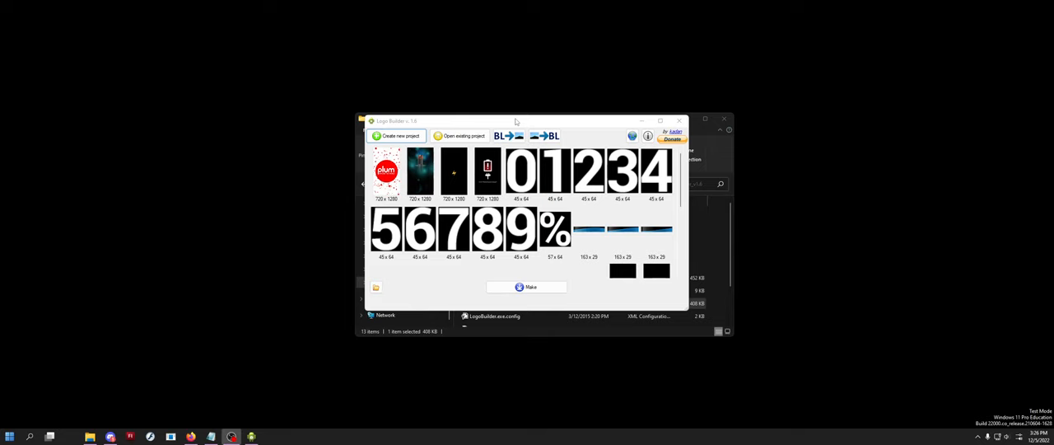
mouse_move(419, 178)
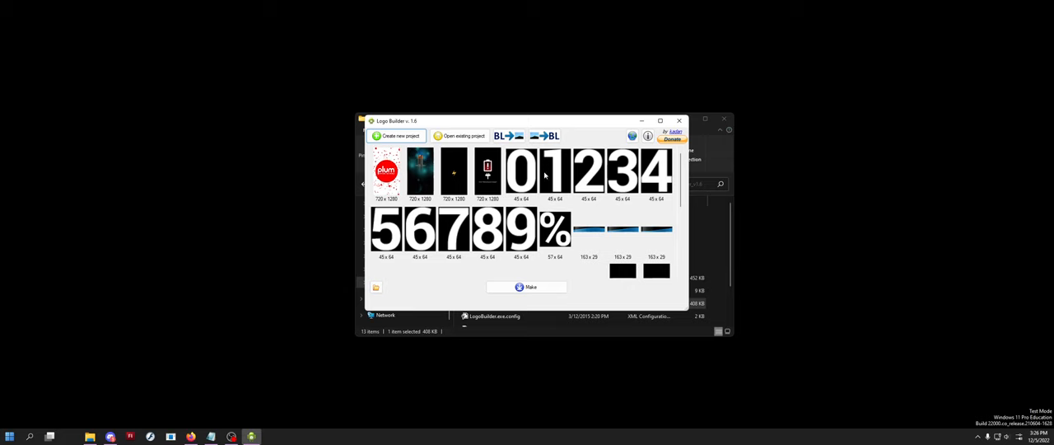
scroll("down", 3)
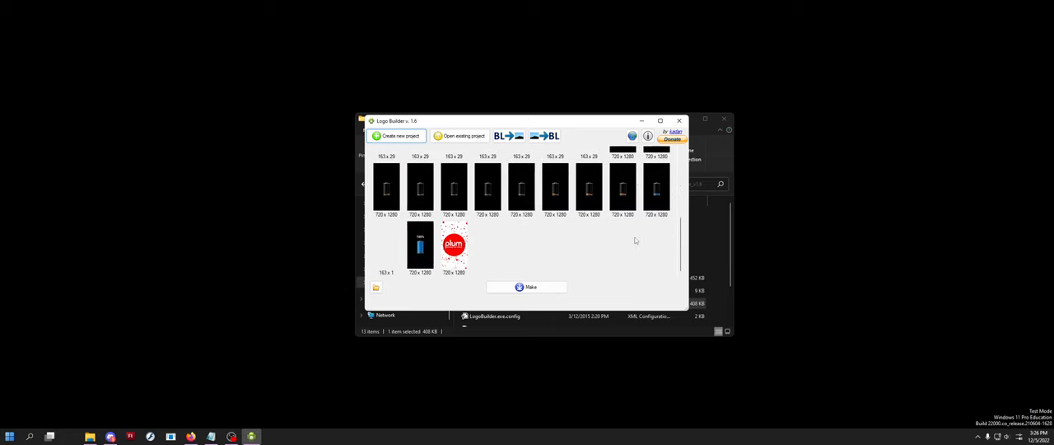
mouse_move(594, 255)
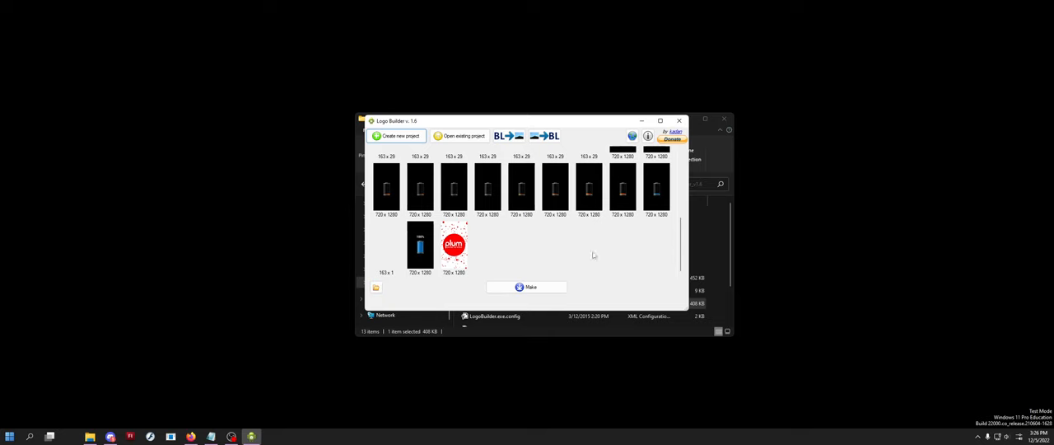
scroll("down", 3)
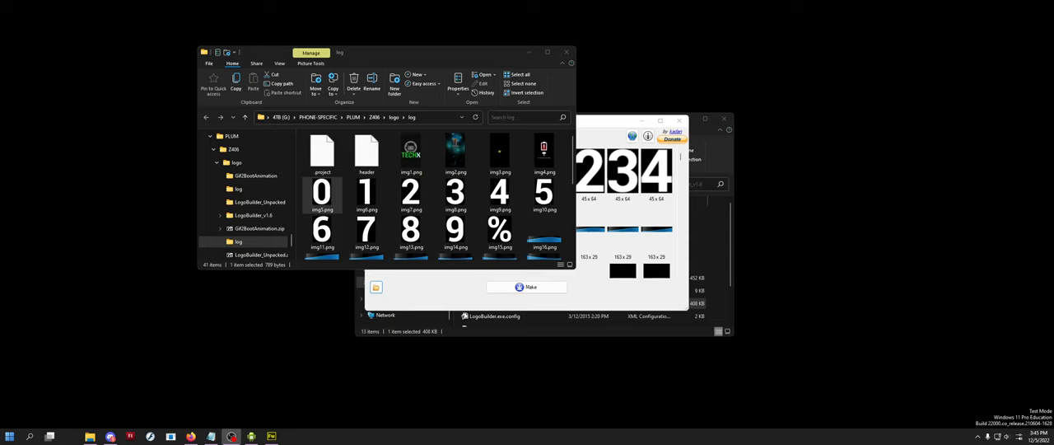
Select and open img1.png, the boot logo image, in the logo\log folder
left_click(411, 152)
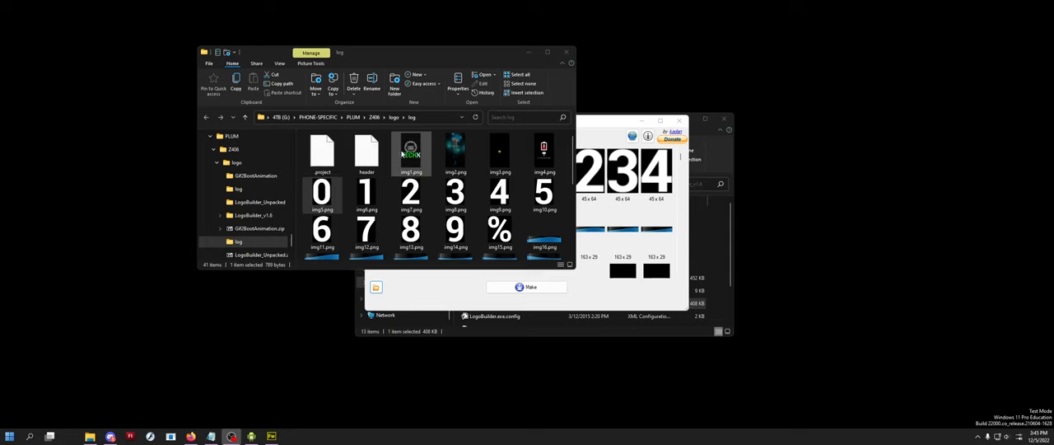
double_click(411, 153)
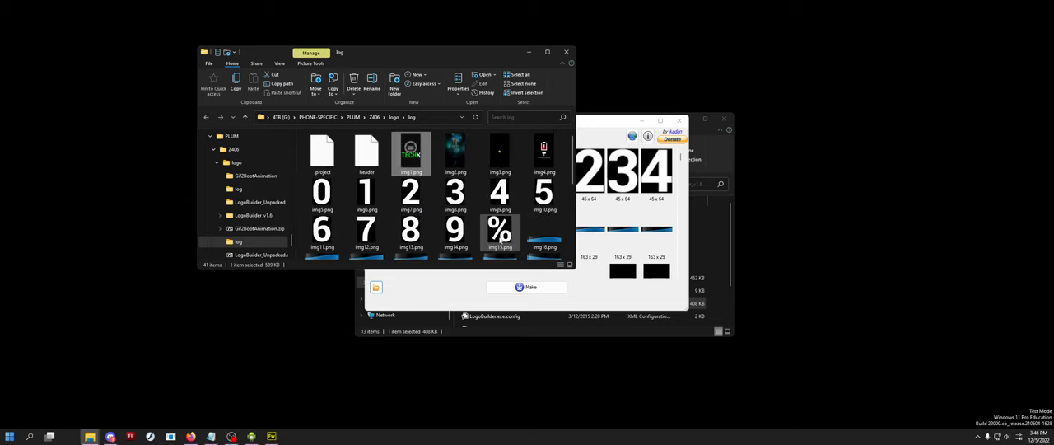
mouse_move(500, 233)
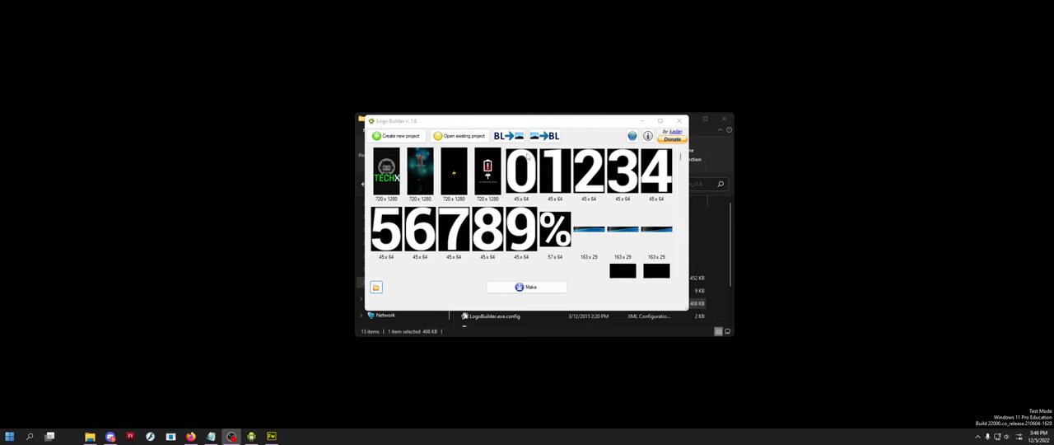
Run Make in Logo Builder to produce logo.bin and update.zip, dismissing the completion message
left_click(509, 136)
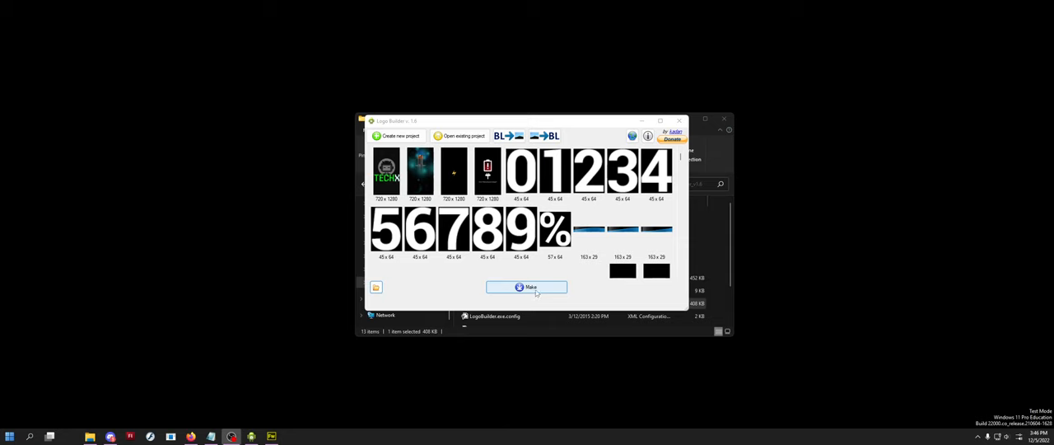
left_click(526, 287)
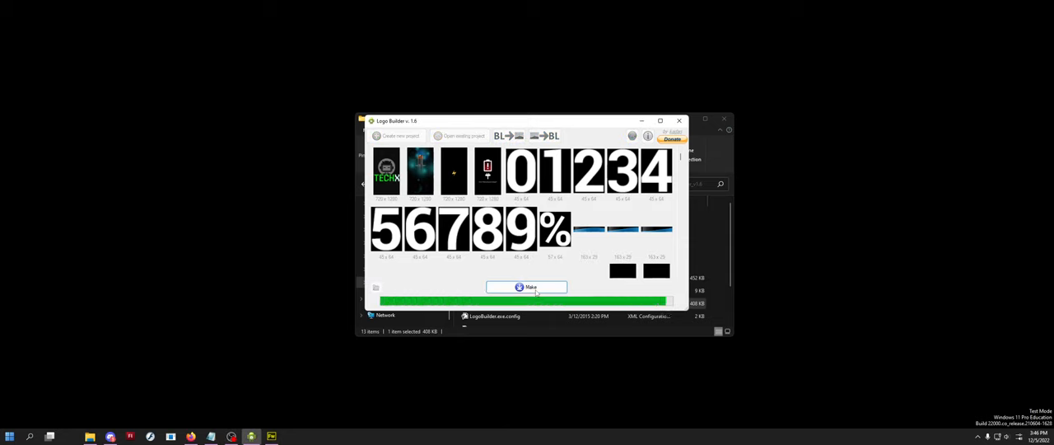
left_click(527, 286)
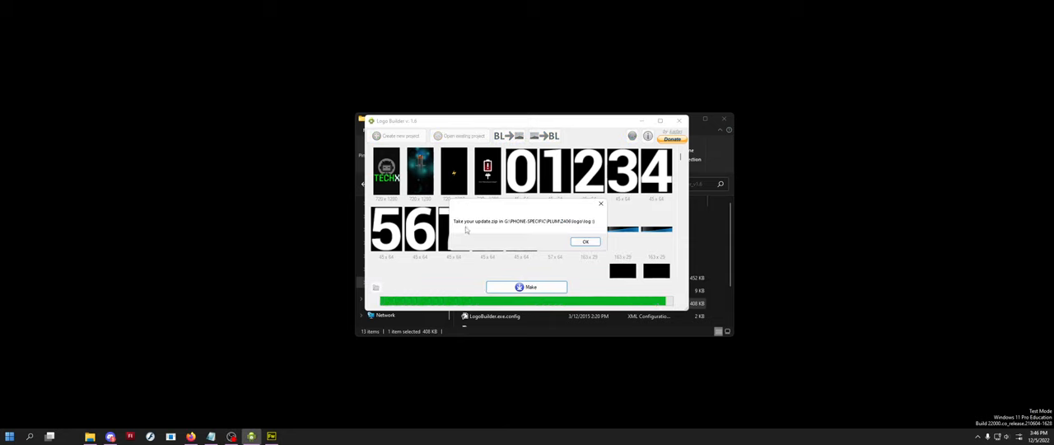
left_click(586, 241)
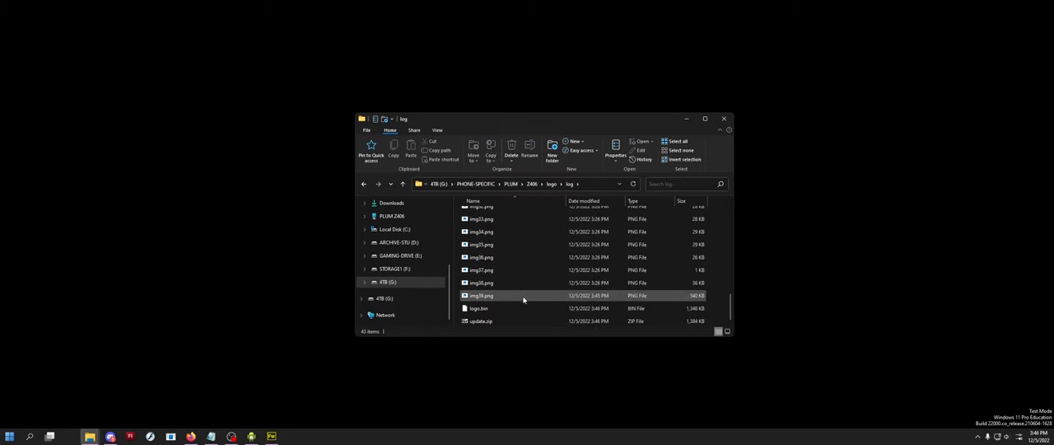
Move up to the Z406 folder to swap in the new logo.bin beside logo.OG.bin
left_click(479, 308)
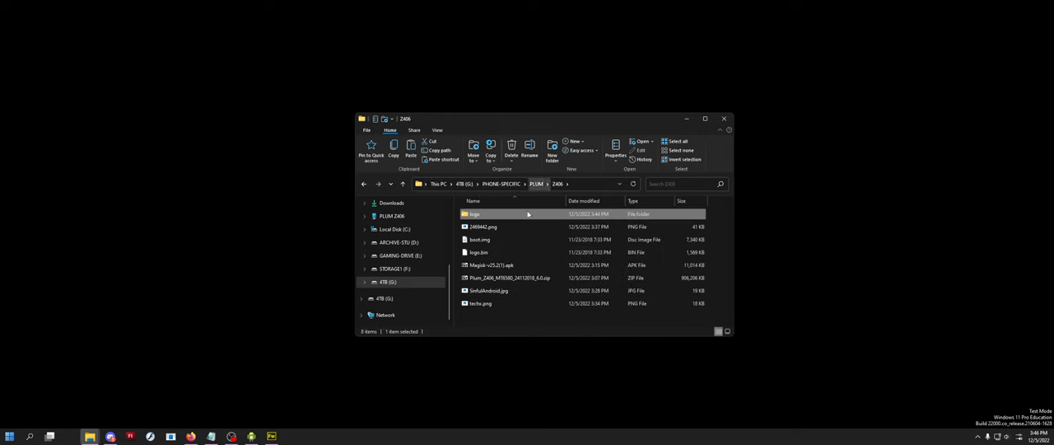
left_click(478, 252)
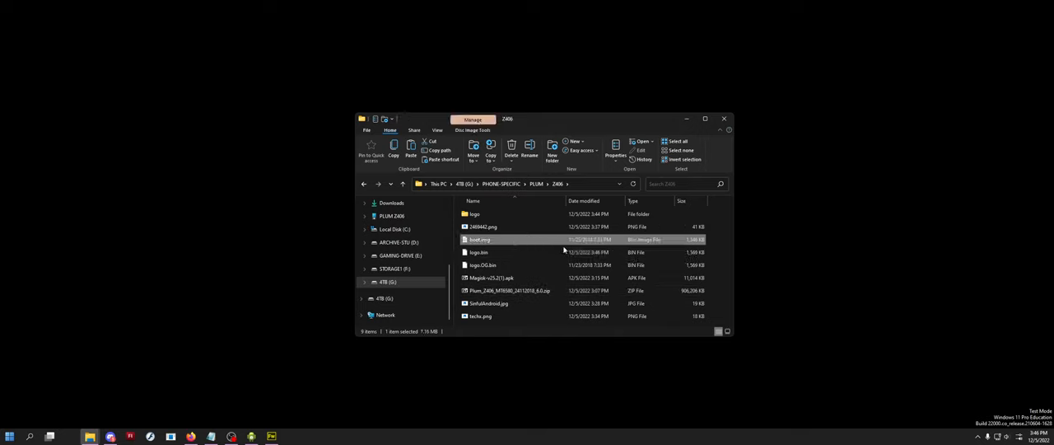
mouse_move(496, 284)
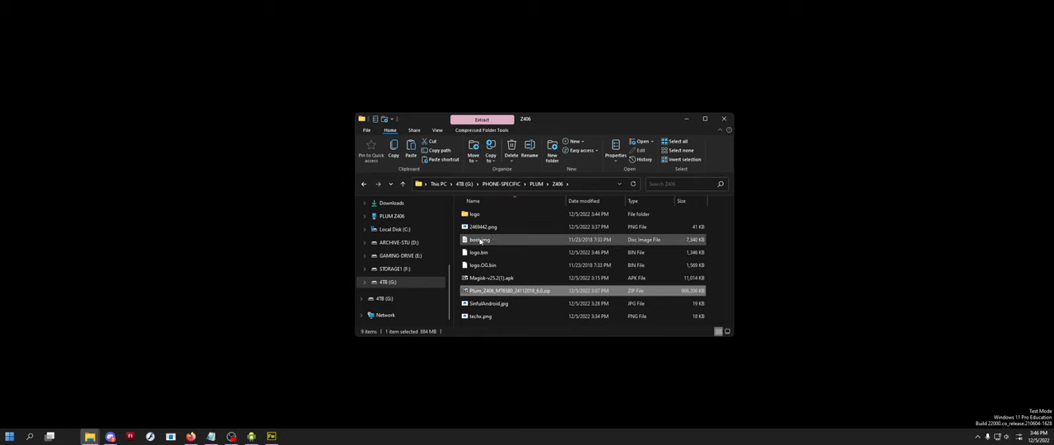
mouse_move(477, 239)
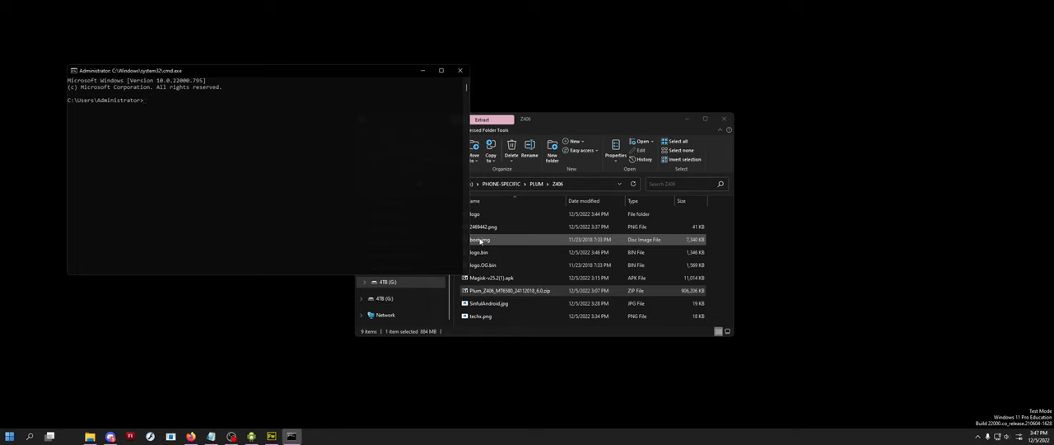
left_click(491, 278)
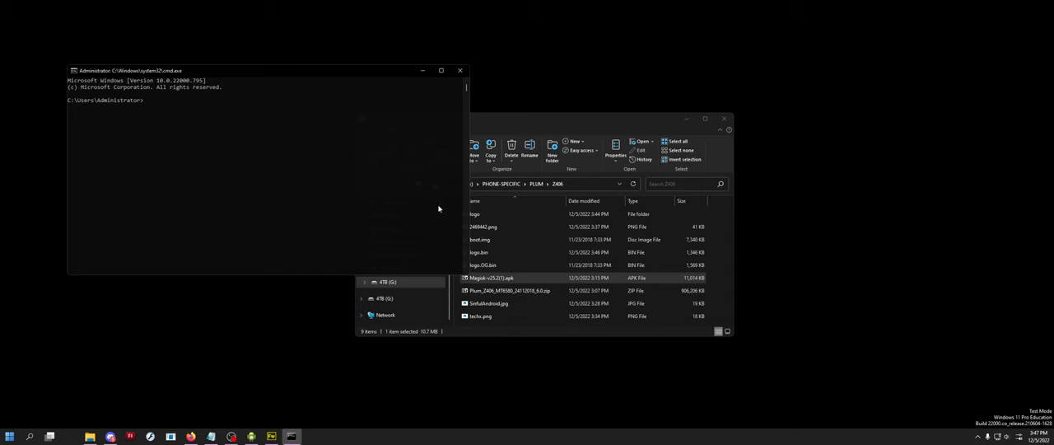
left_click(481, 239)
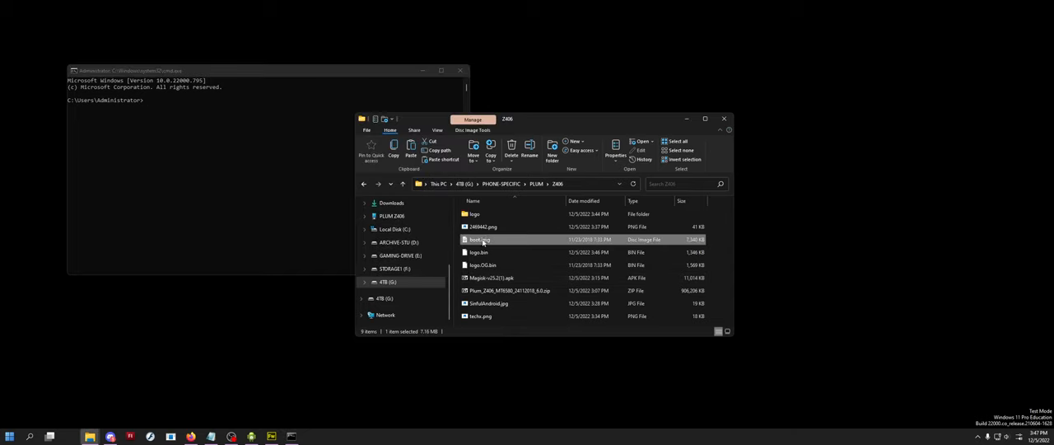
mouse_move(482, 240)
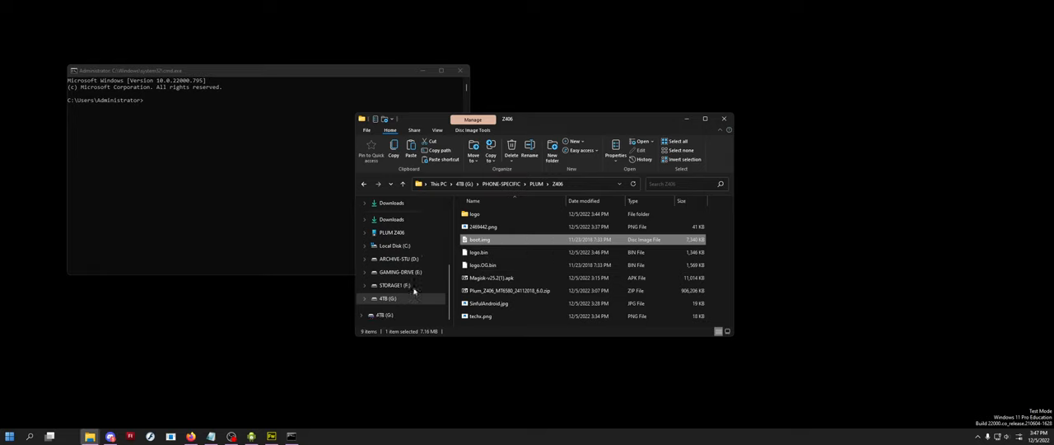
Open PLUM Z406 storage in a new window, peek into Download, then return
right_click(393, 246)
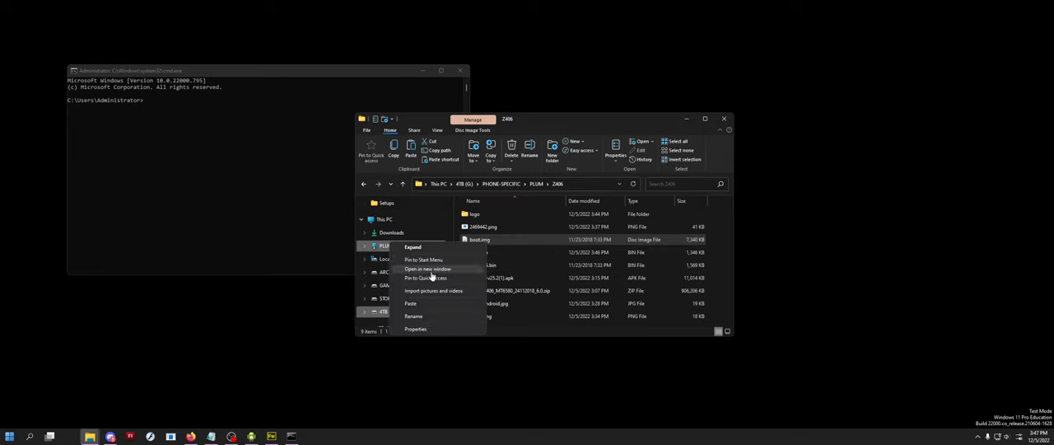
left_click(427, 269)
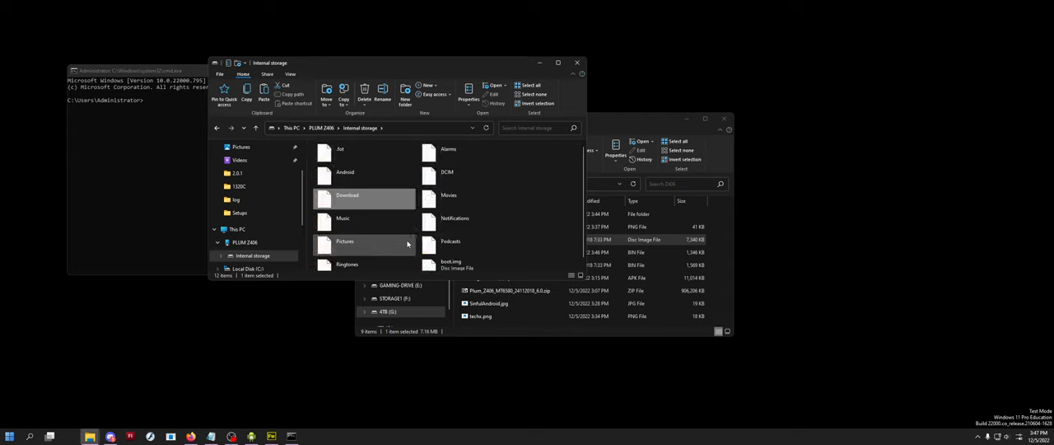
double_click(347, 196)
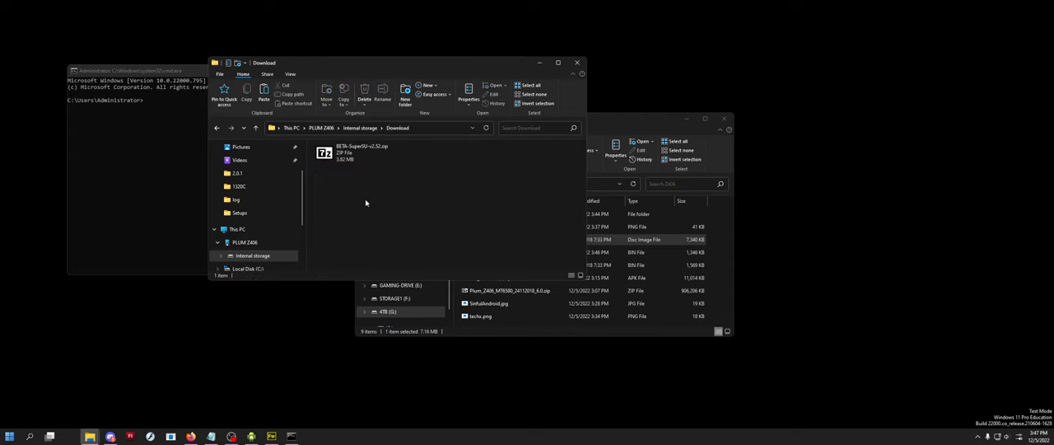
left_click(360, 127)
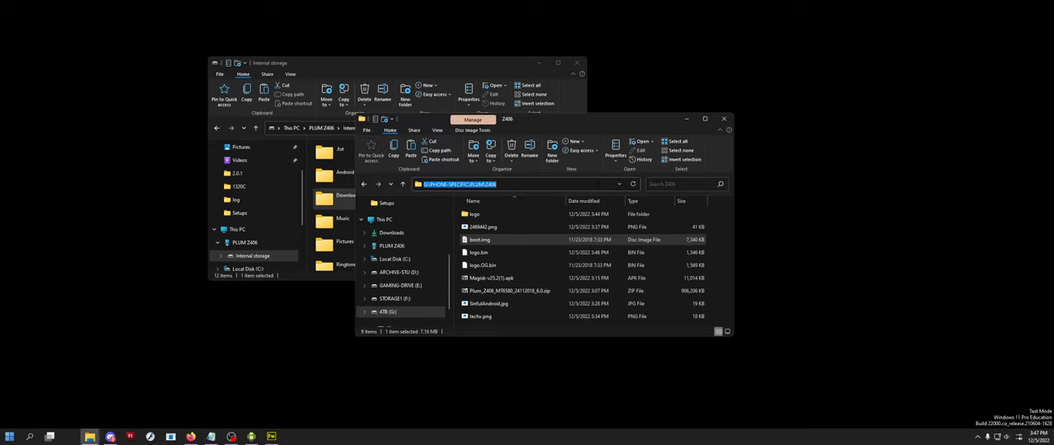
Open cmd in Z406 and run adb pull /sdcard/Download/magisk_patched-2500_h5F8E.img
type("cmd")
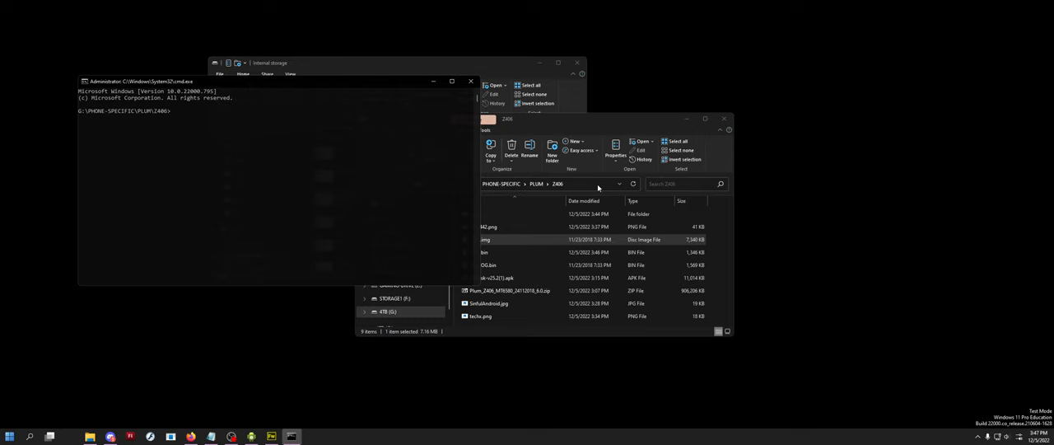
type("adb pull")
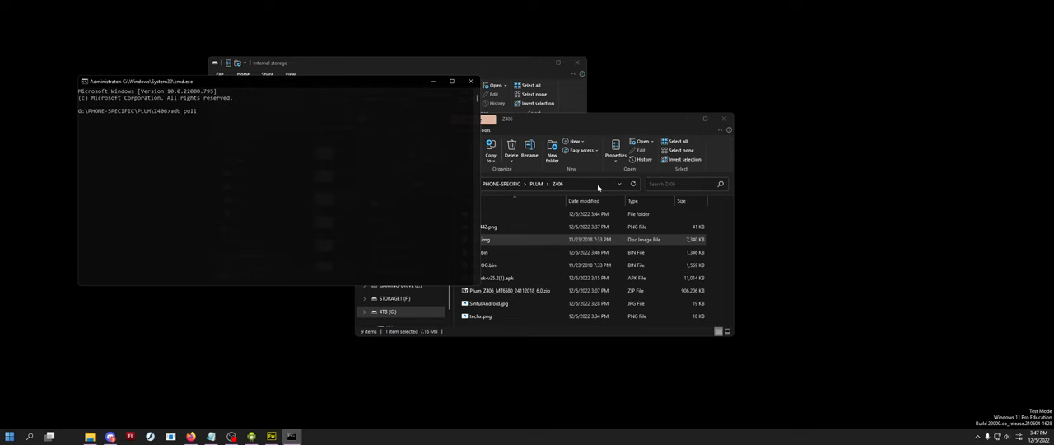
type("/sdcard/")
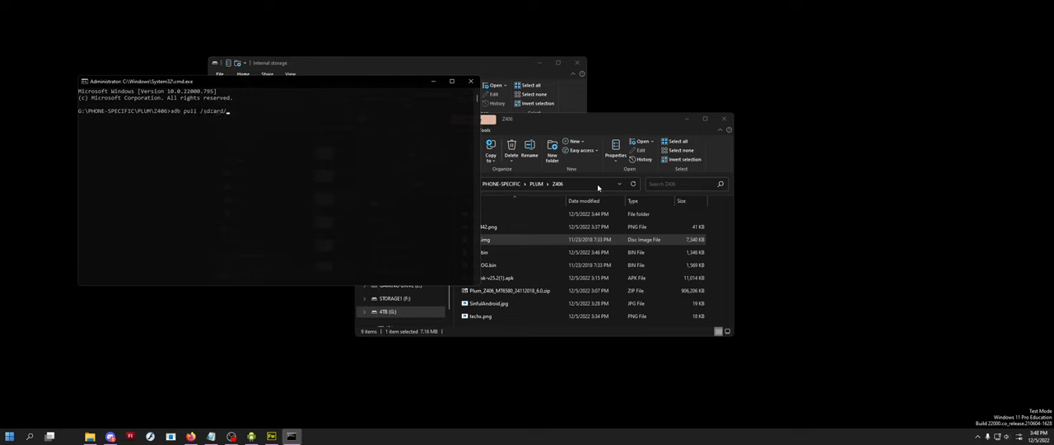
type("Download")
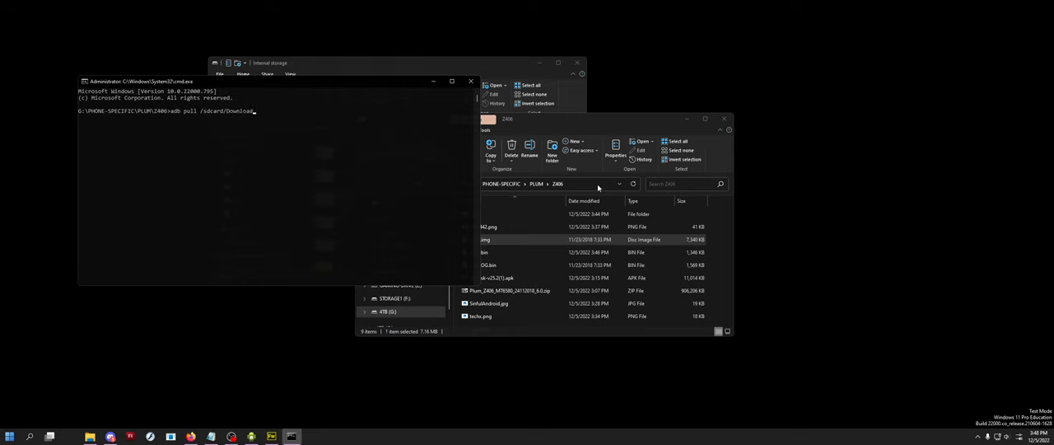
type("magisk")
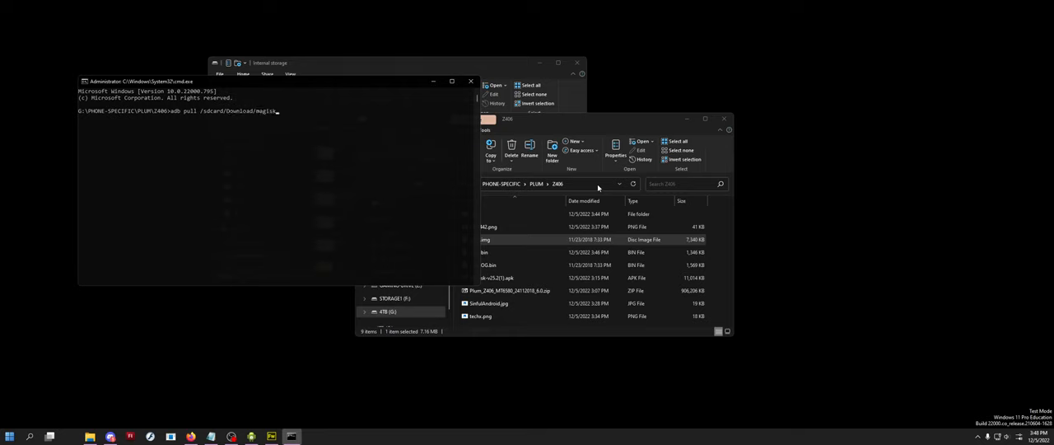
type("_patce")
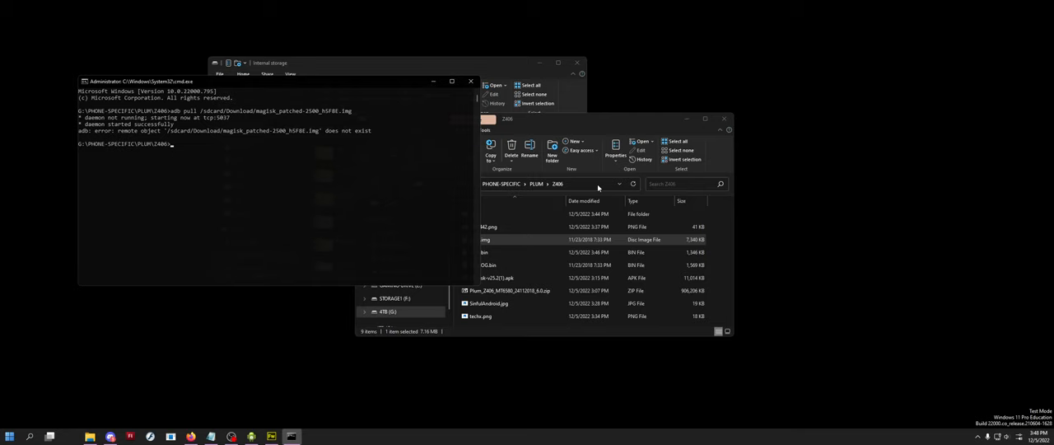
Retry the failed pull and list storage/sdcard0 with adb shell ls
type("adb pull /sdcard/Download/magisk_patched-2500_h5F8E.img")
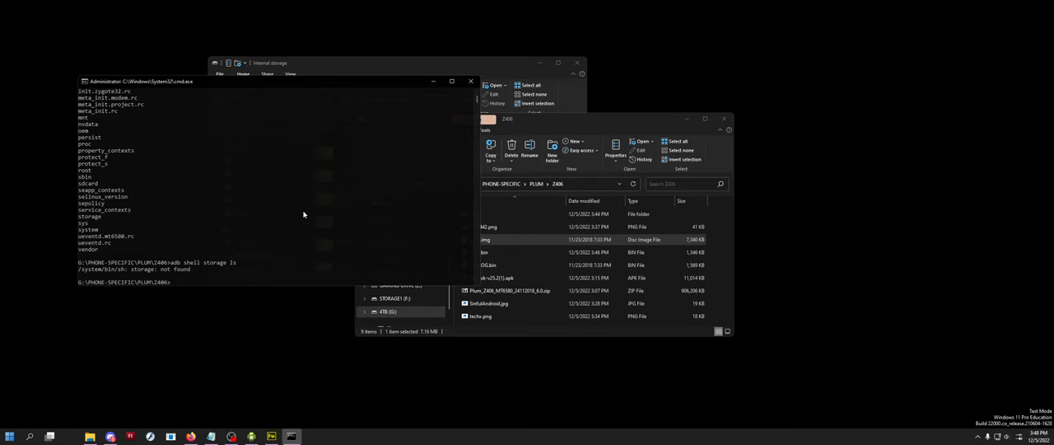
type("adb shell ls")
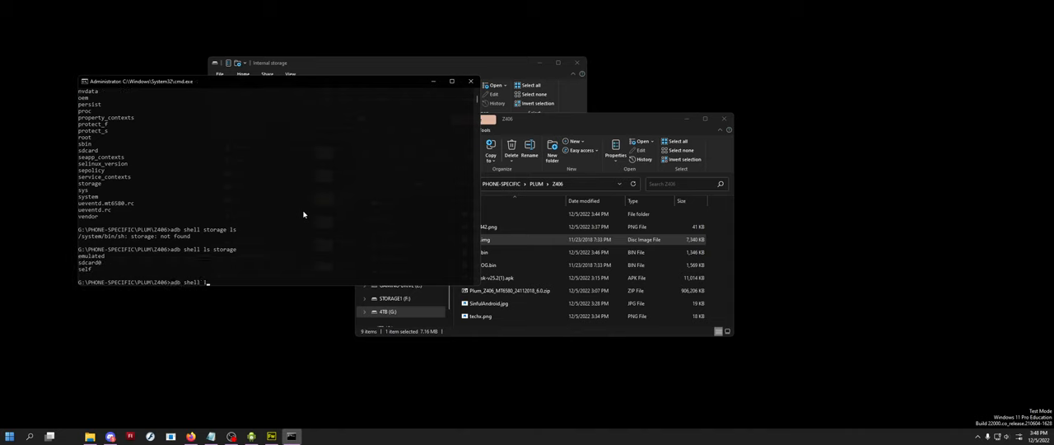
type("storage/sdcard0")
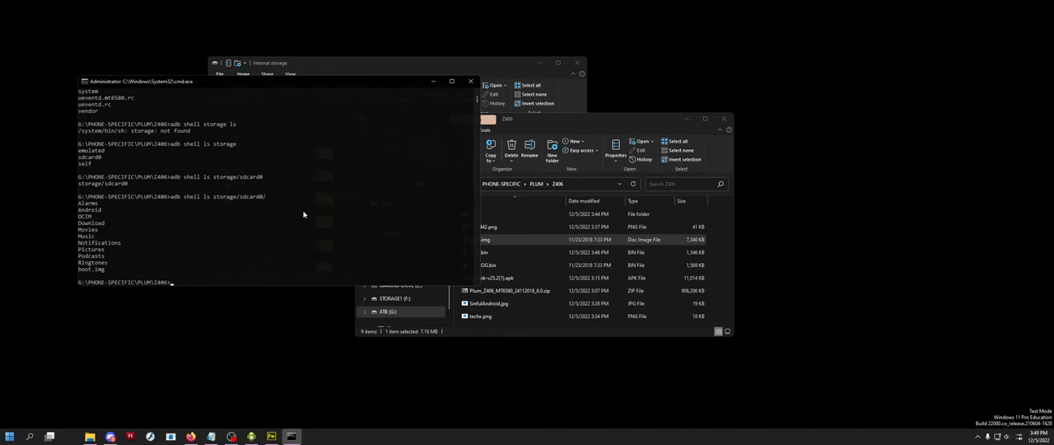
type("adb shell ls storage/sdcard0")
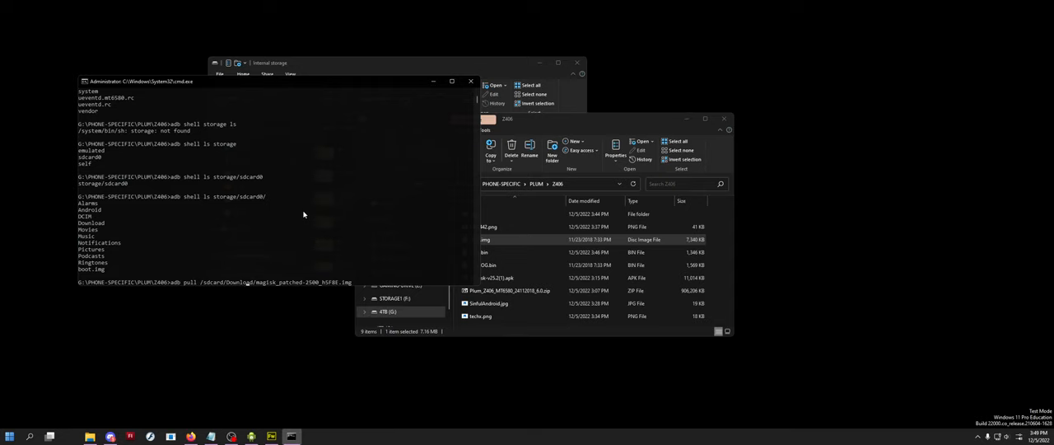
type("0")
key("enter")
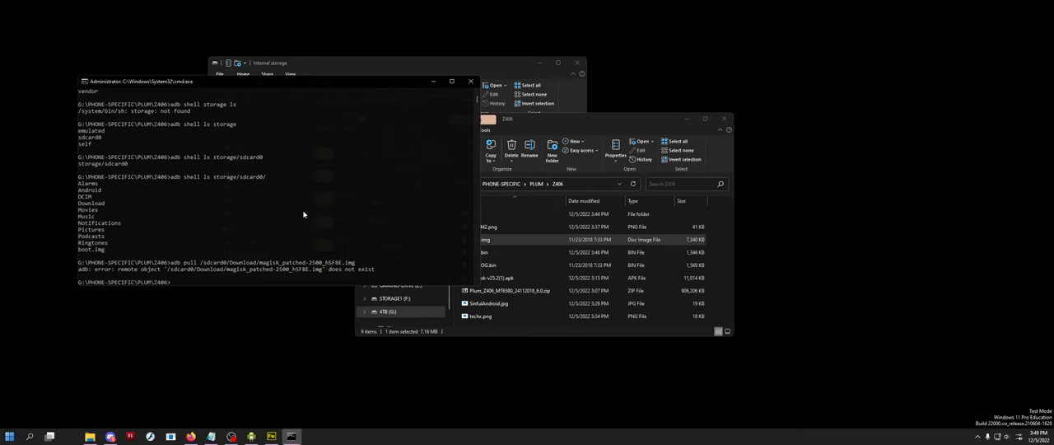
List storage/sdcard0/Download/ and pull magisk_patched-25200_h5F8E.img into Z406
type("adb pull /sdcard0/Download/magisk_patched-2500_h5F8E.img")
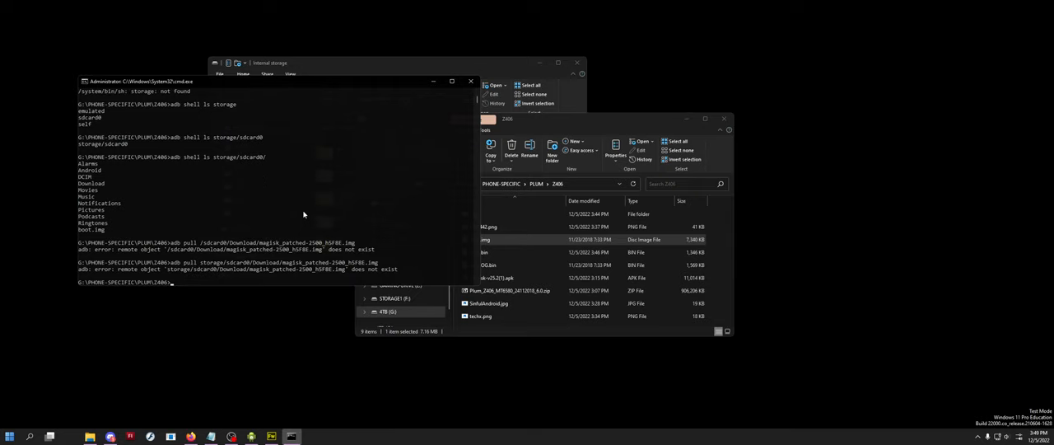
type("adb pull storage/sdcard0/Download/magisk_patched-2500_h5F8E.img")
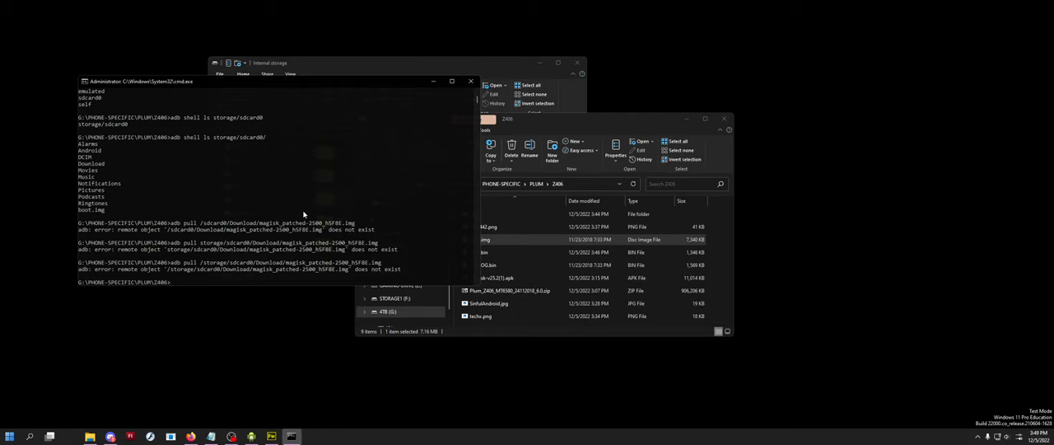
type("adb shell ls storage/sd")
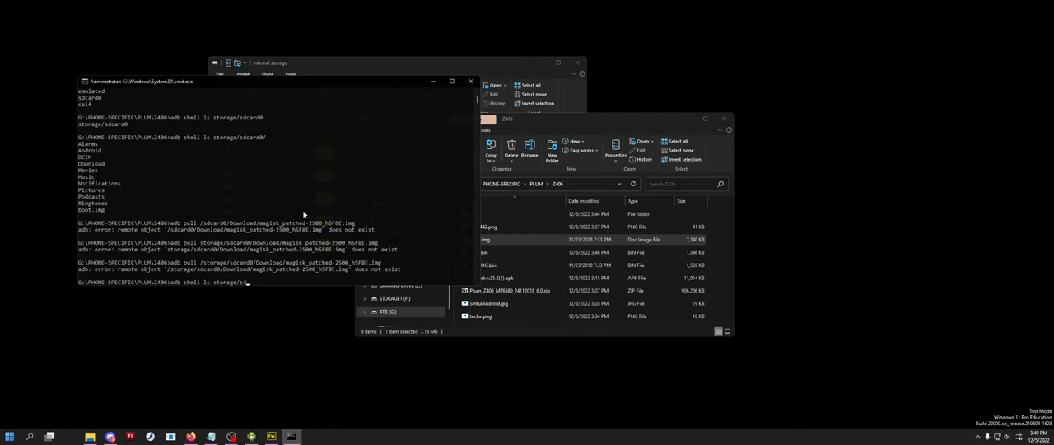
type("card0/Download/")
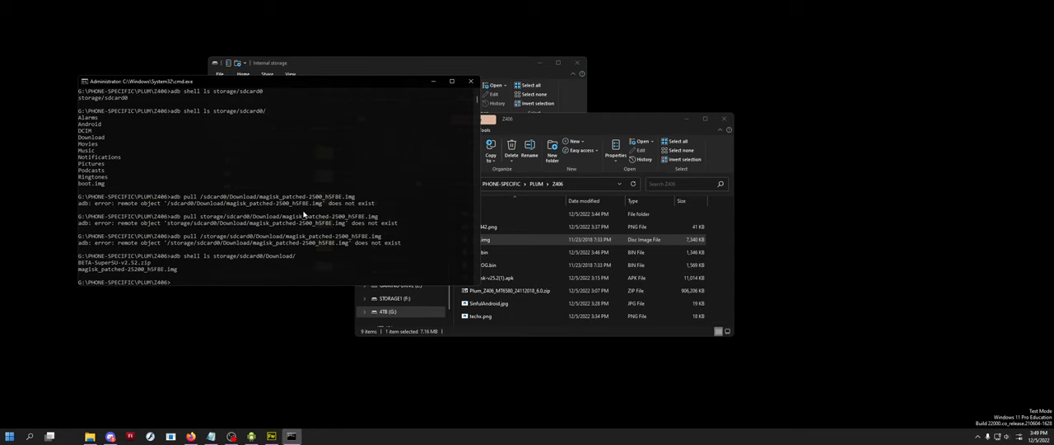
mouse_move(206, 260)
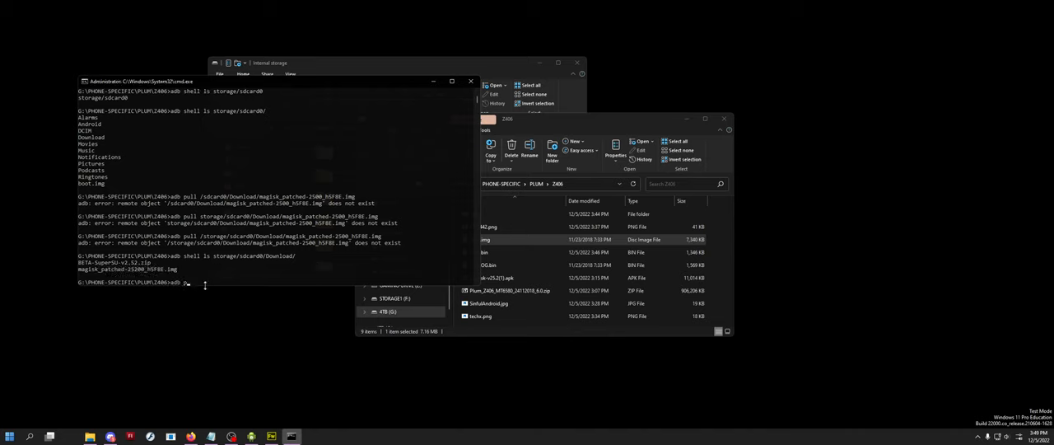
type("adb pull storage/sdcard0/Download/magisk_patched-25200_h5F8E.img")
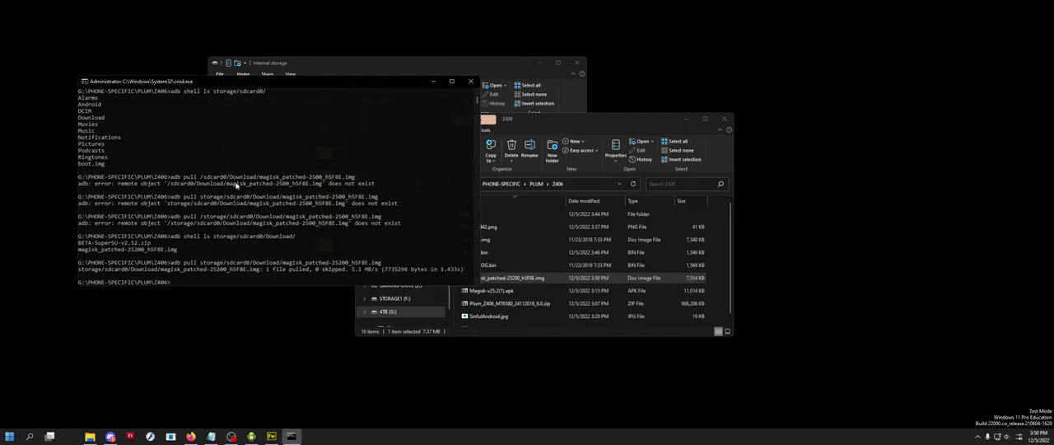
Run adb reboot bootloader, then send fastboot flashing unlock to the phone
type("adb reboot bootloader")
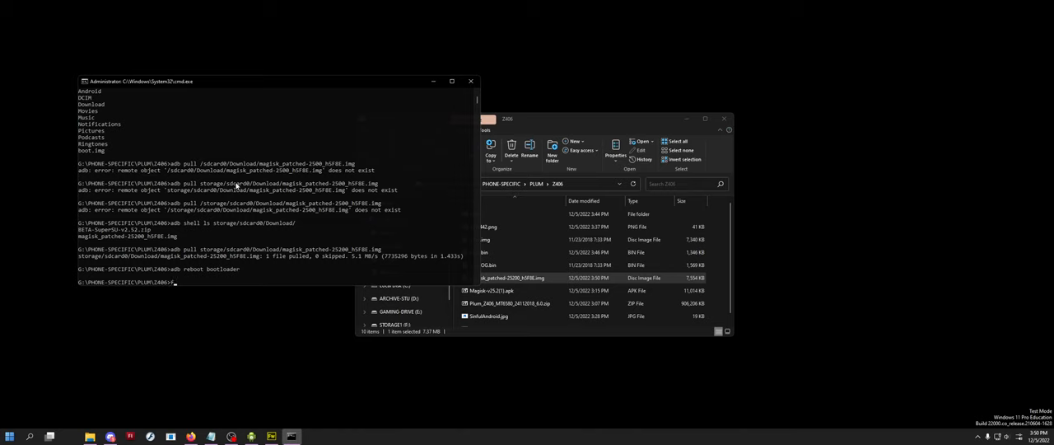
type("fastboot flashing un")
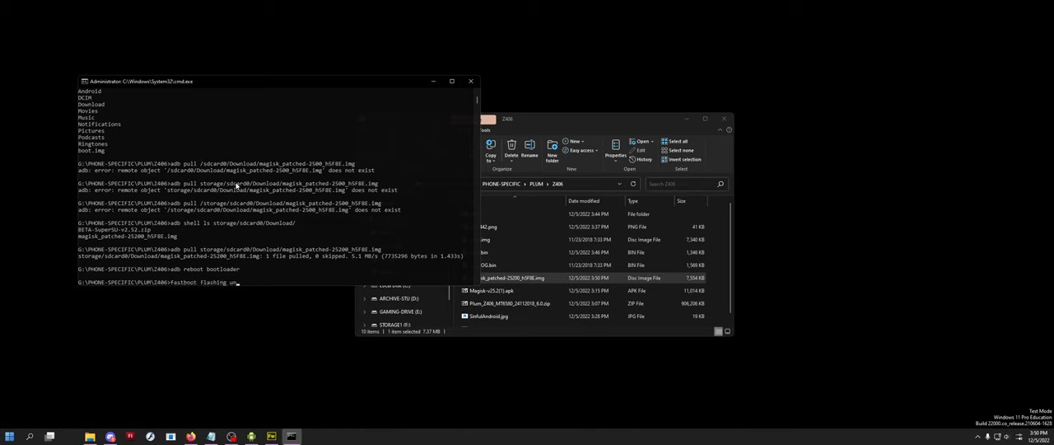
key("enter")
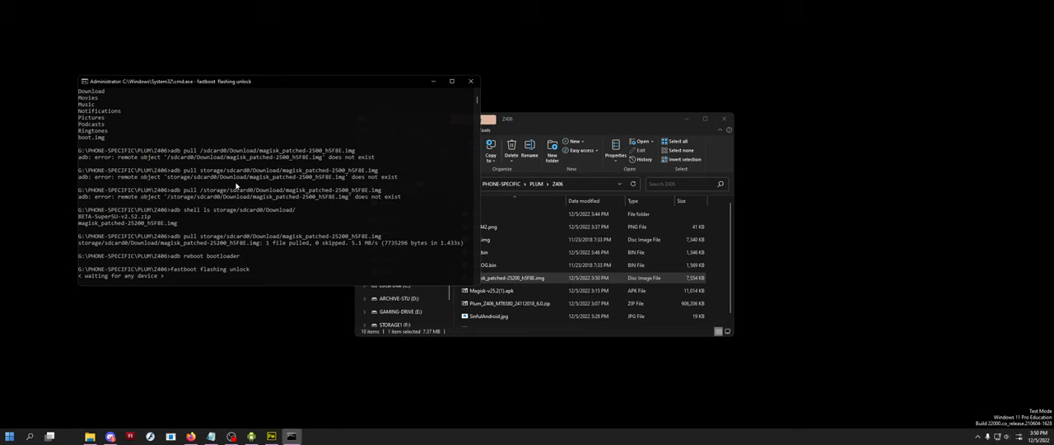
type("device m")
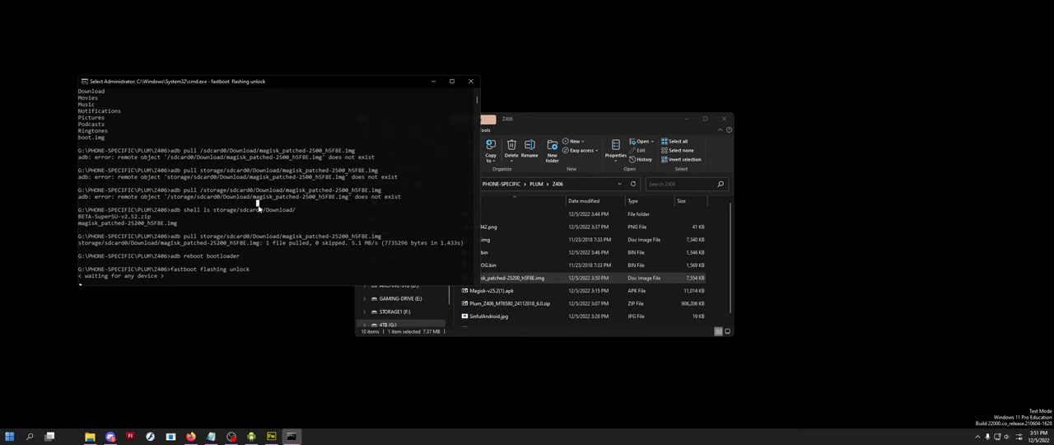
mouse_move(270, 207)
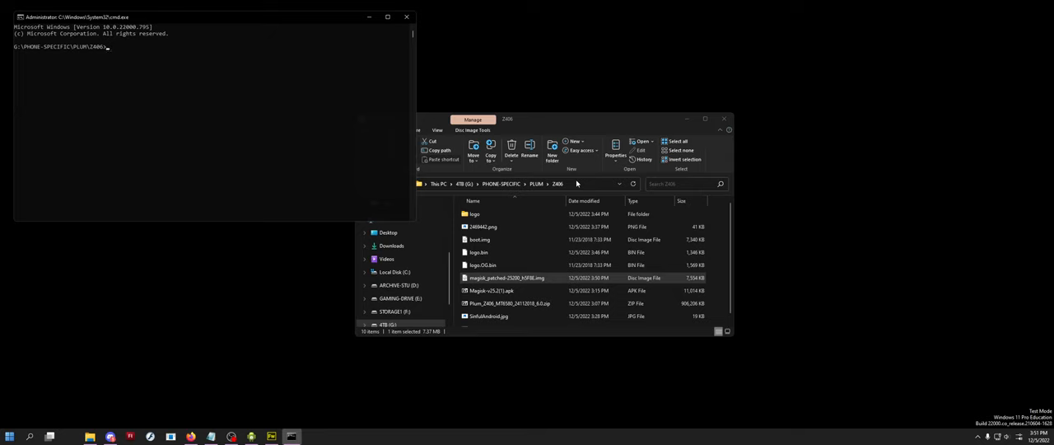
Read MT6580_Android_scatter.txt from the Plum Z406 zip's Firmware folder in Notepad, then close it
type("fastboot")
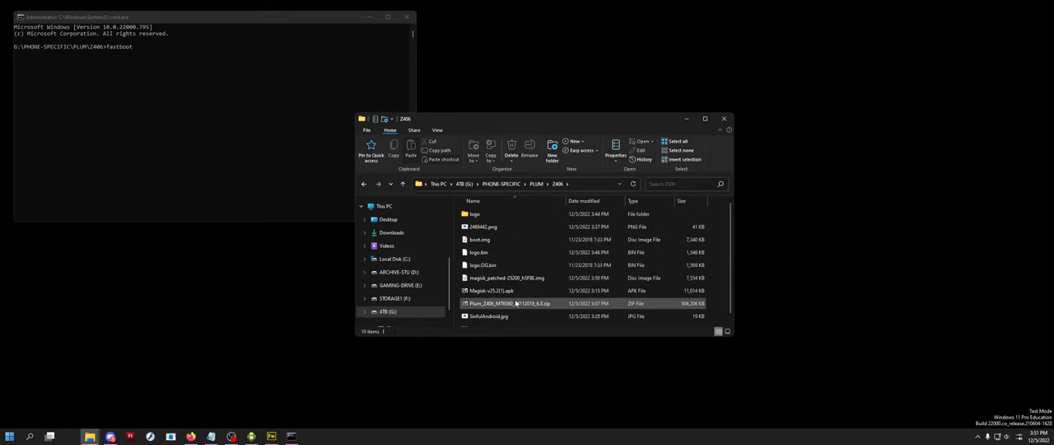
double_click(508, 303)
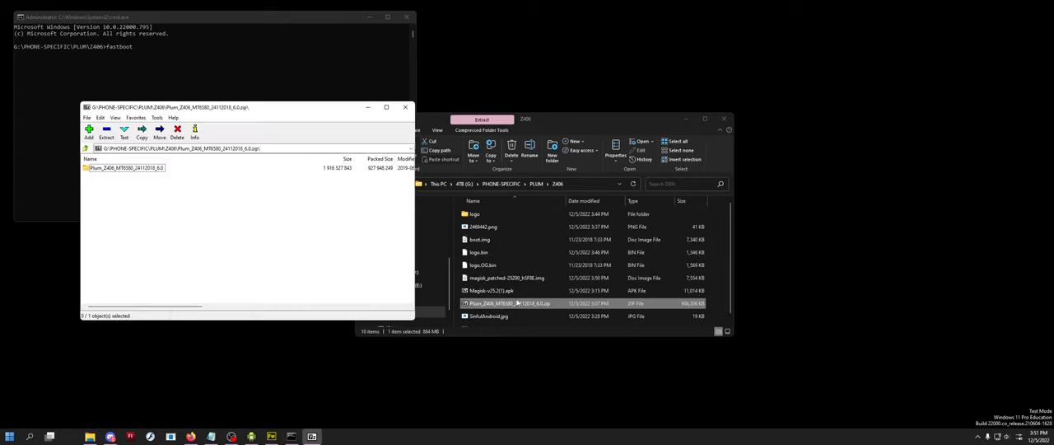
double_click(126, 168)
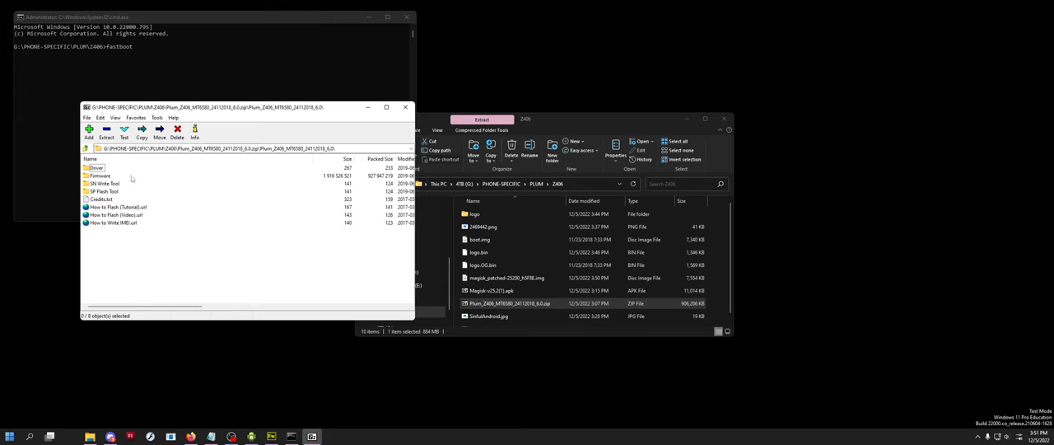
double_click(102, 175)
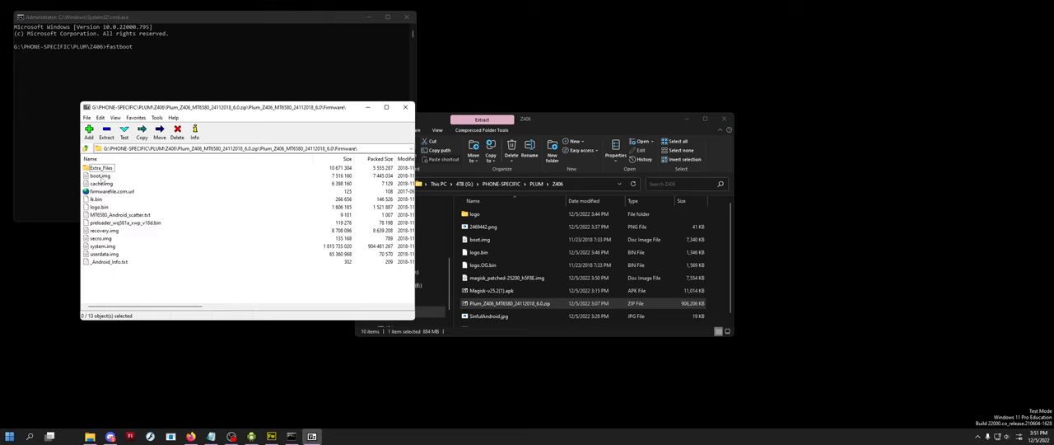
left_click(122, 215)
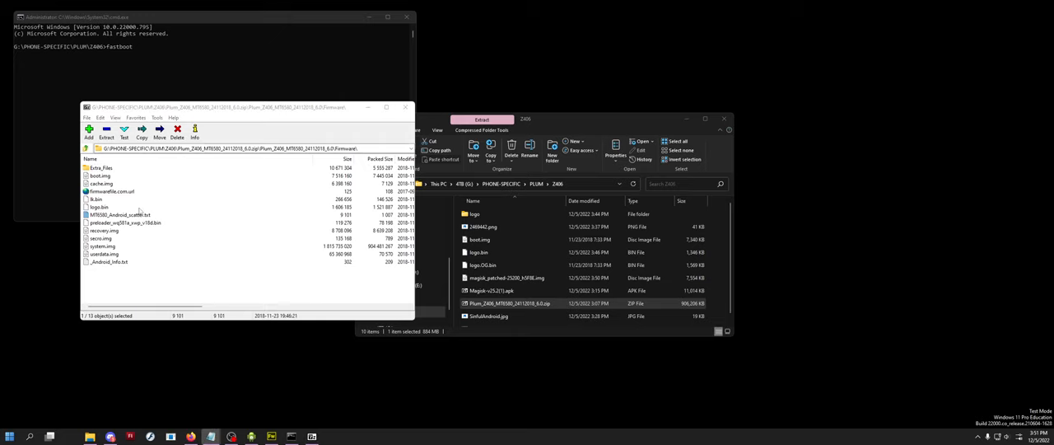
double_click(122, 214)
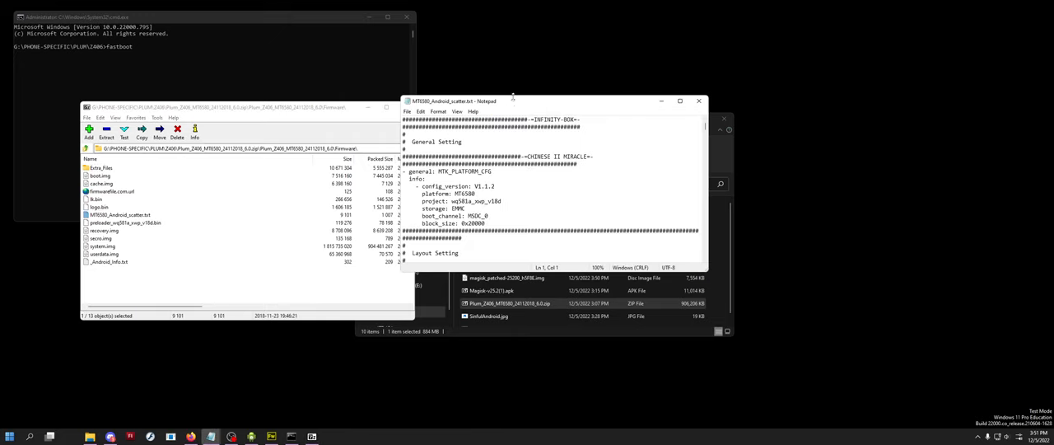
left_click(492, 170)
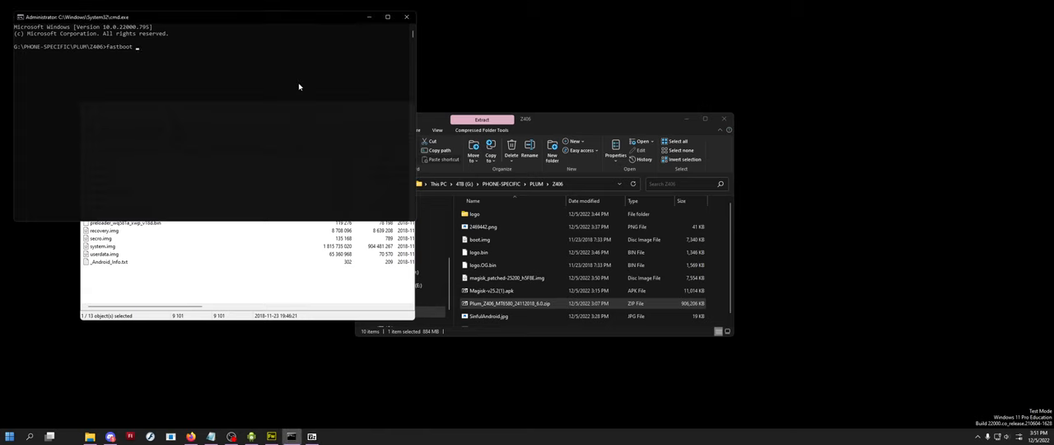
Flash logo.bin to the logo partition and magisk_patched-25200_h5F8E.img to the boot partition
type("flash logo G:\\PHONE-SPECIFIC\\PLUM\\Z406\\logo.bin")
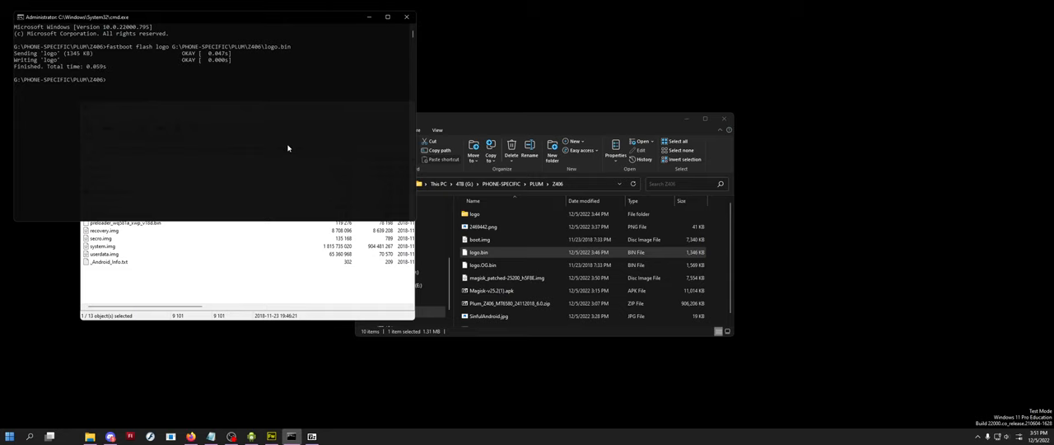
type("fastboot fla")
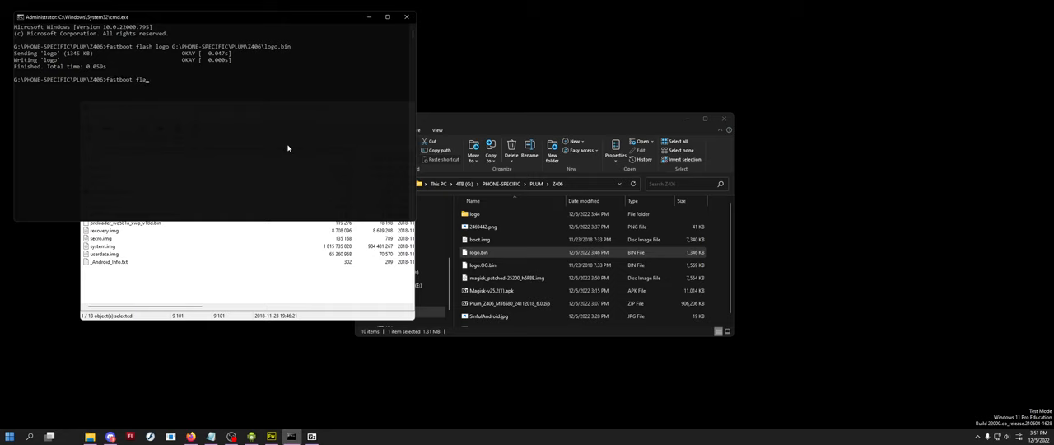
type("boot")
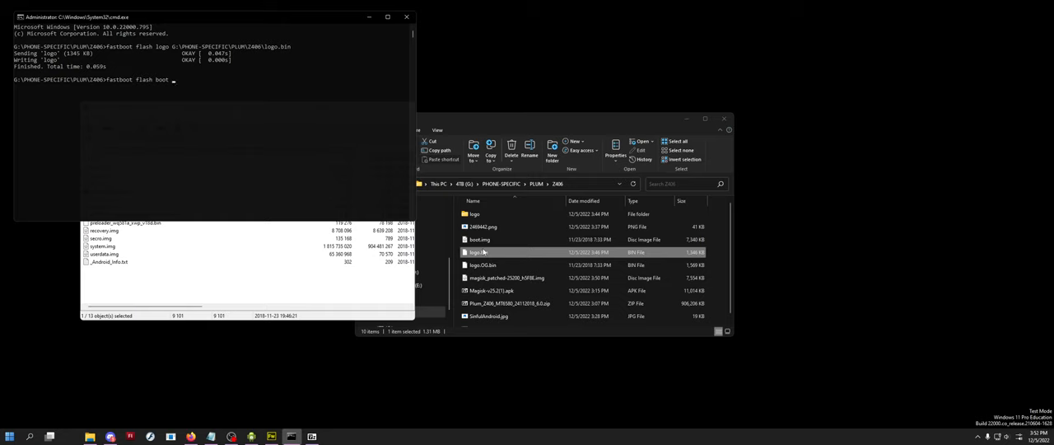
left_click(507, 278)
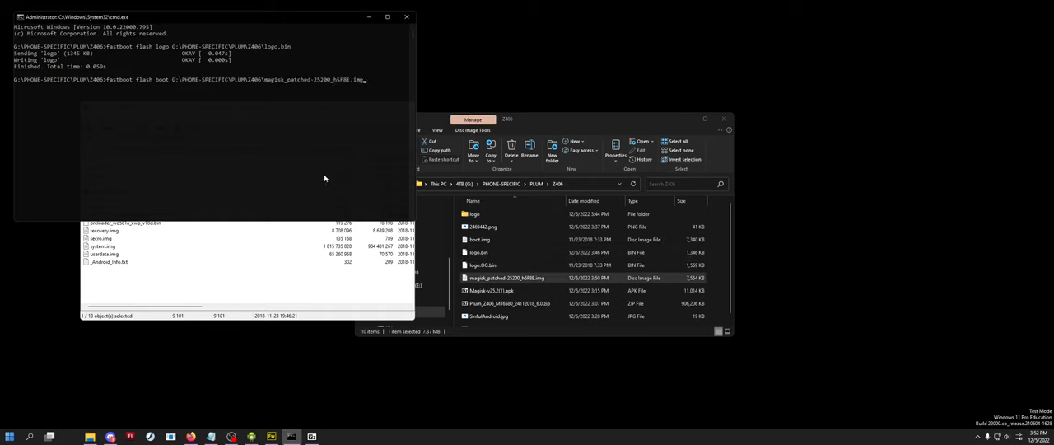
mouse_move(335, 178)
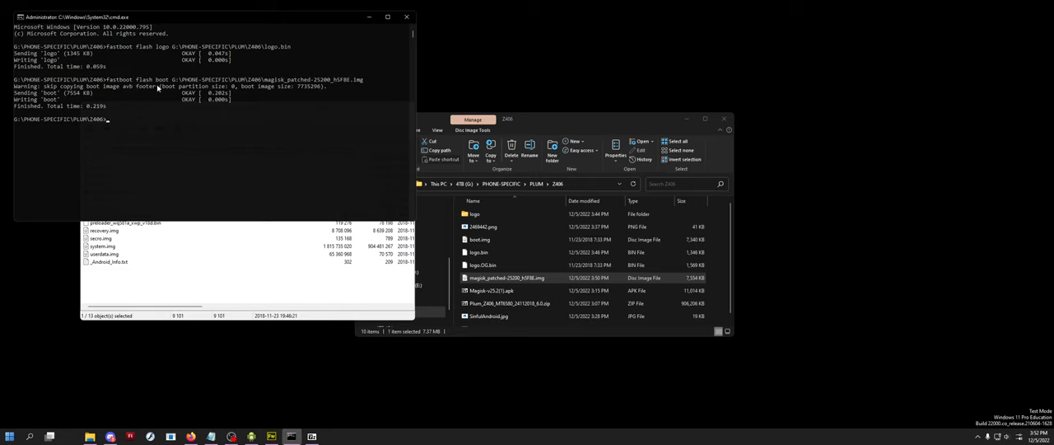
Run fastboot reboot so the phone restarts out of fastboot mode
type("fastboot reboot")
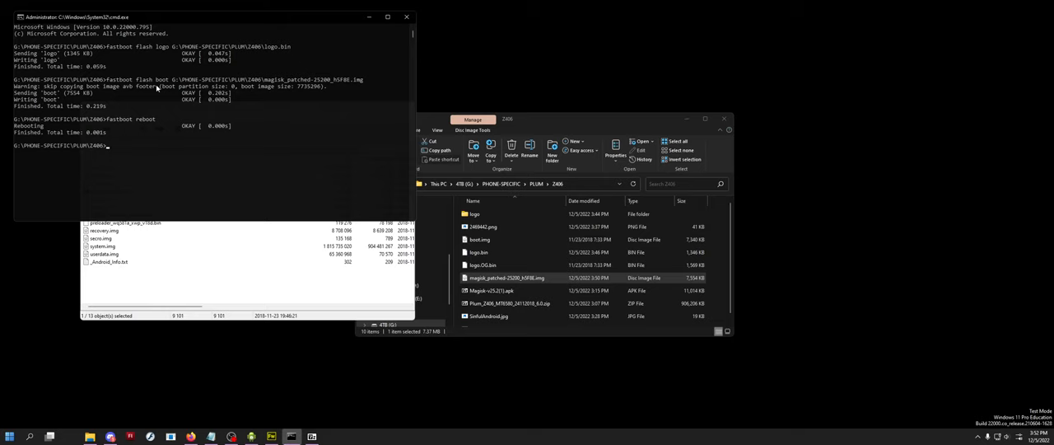
mouse_move(112, 198)
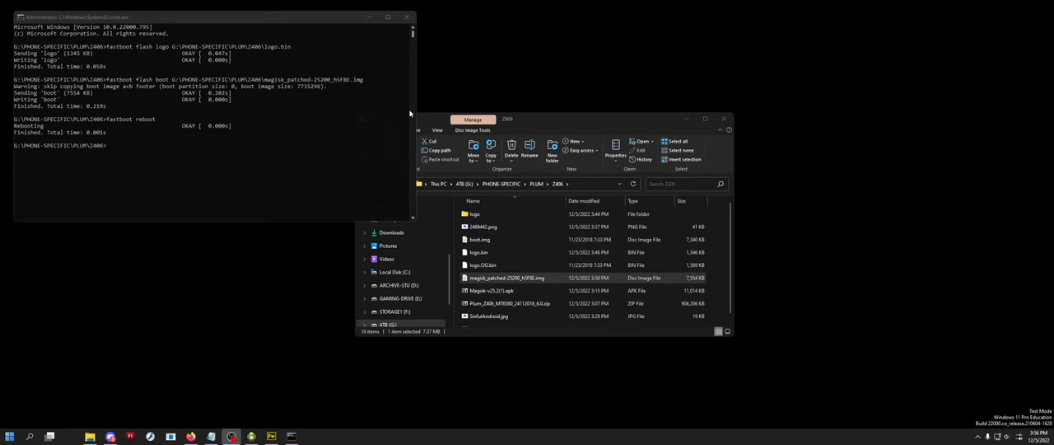
Reopen the Plum Z406 firmware zip from File Explorer in 7-Zip
left_click(506, 303)
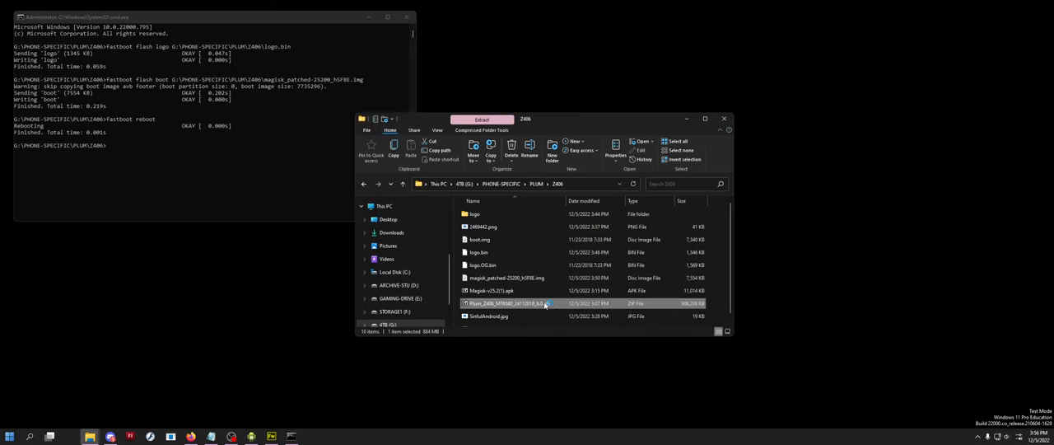
double_click(509, 303)
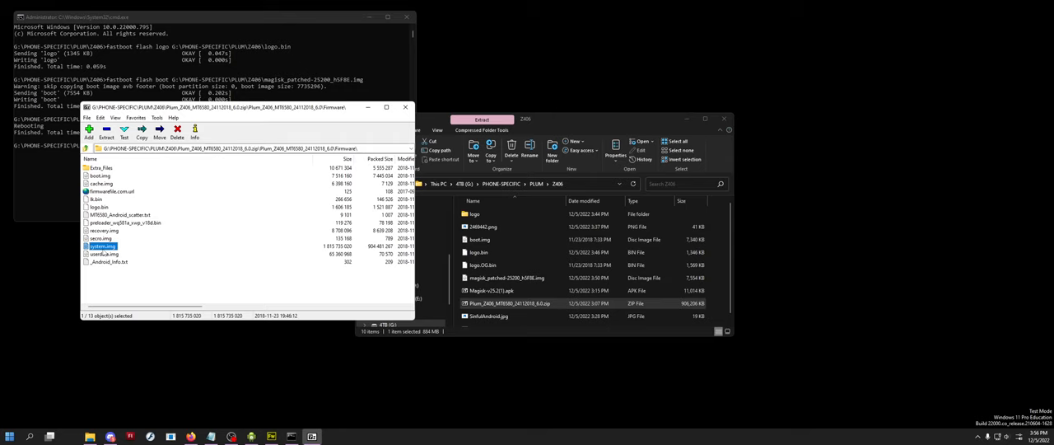
mouse_move(20, 274)
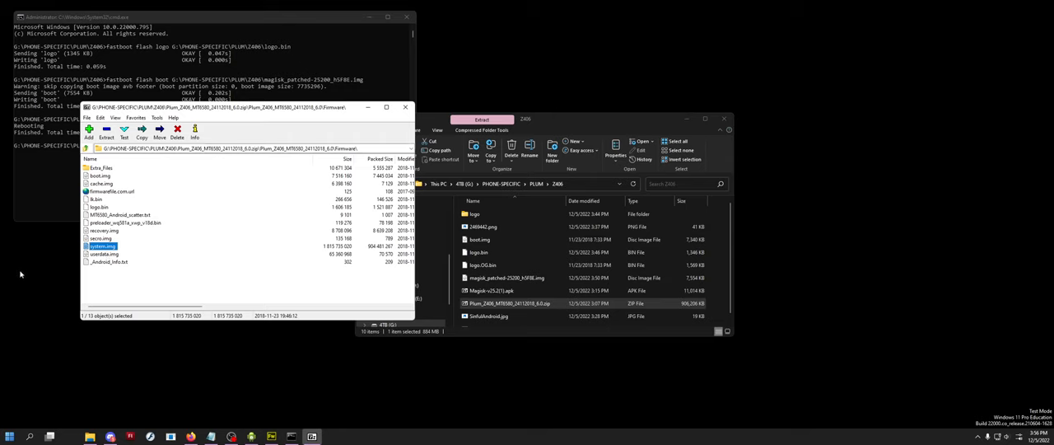